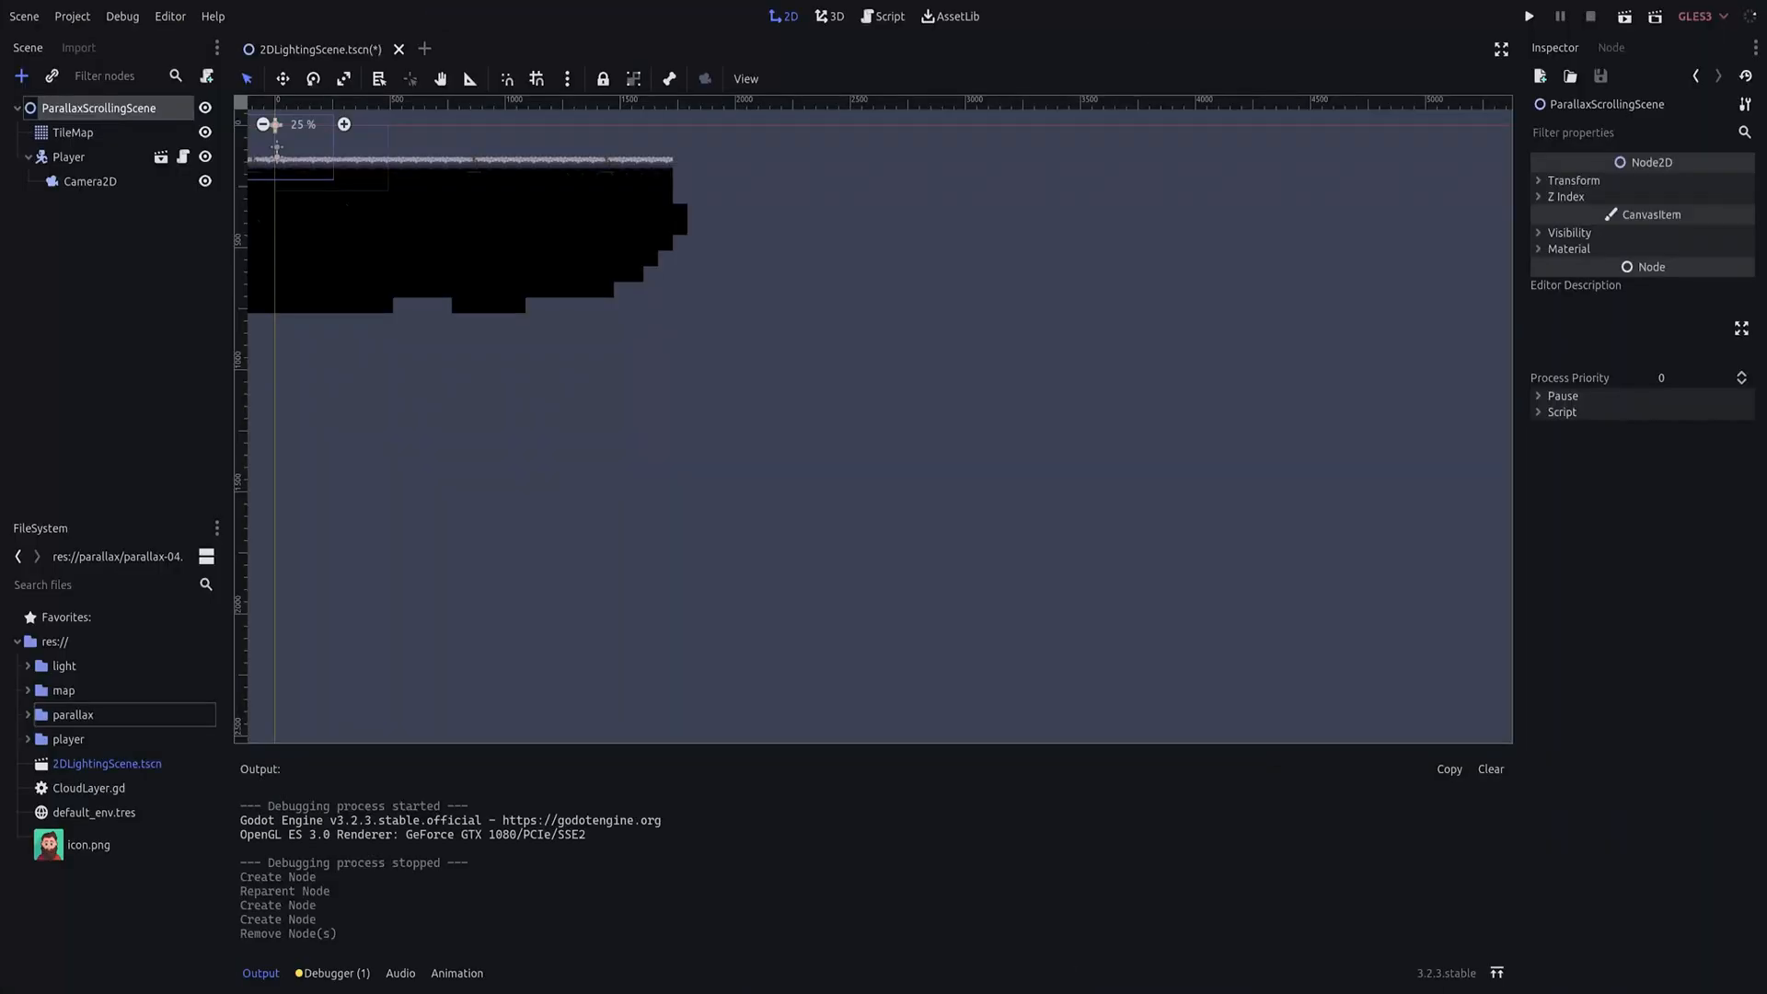
Expand res://parallax in the FileSystem dock to list parallax-00.png through parallax-04.png.
left_click(20, 76)
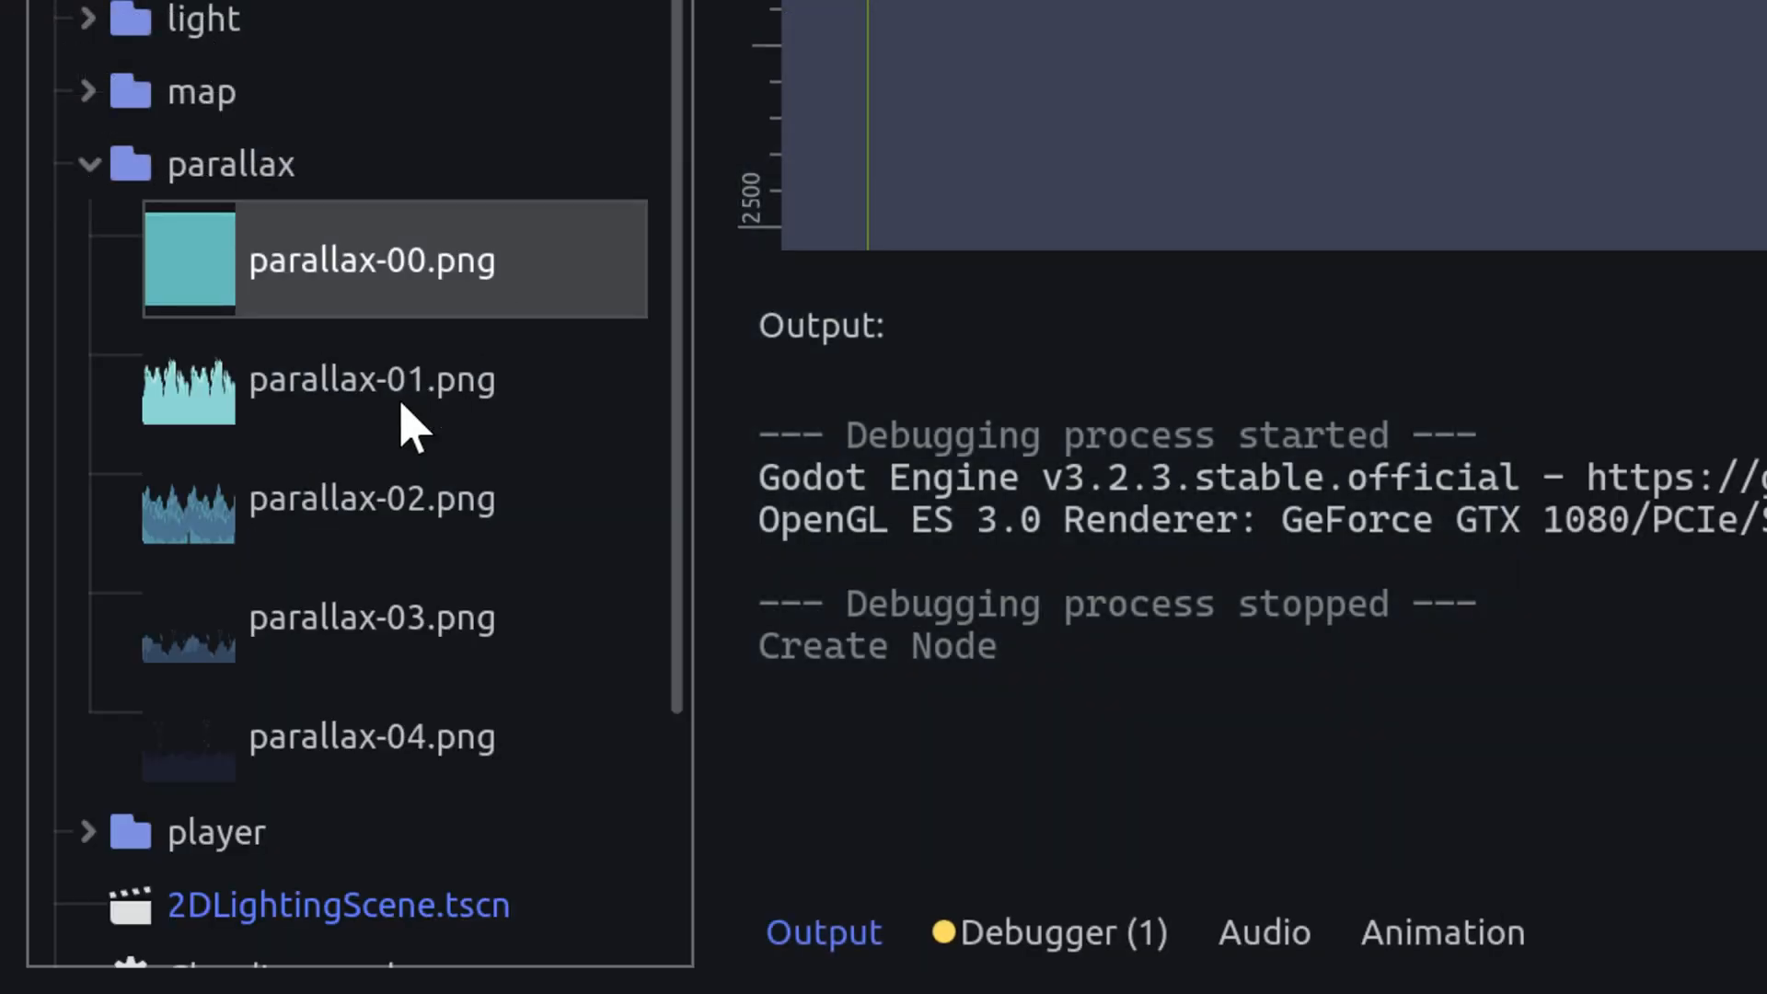
left_click(372, 736)
type("S")
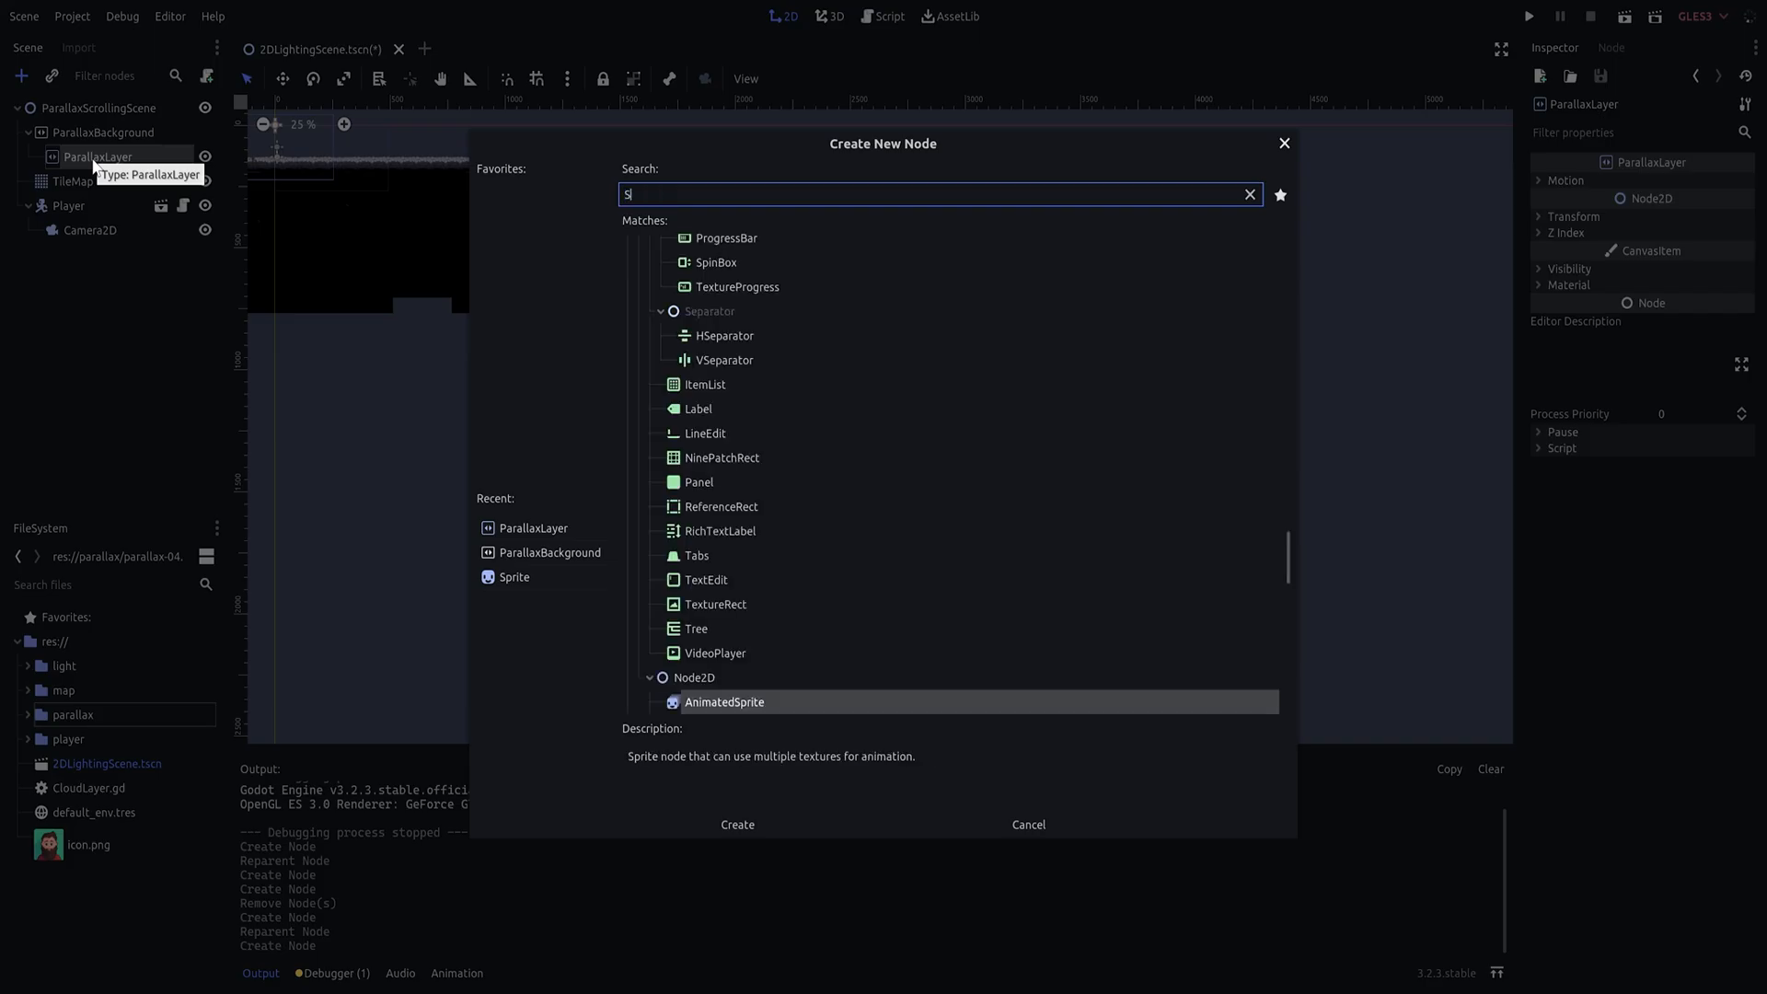
Add a Sprite under ParallaxLayer and duplicate the layer into ParallaxLayer2, 3 and 4.
left_click(736, 823)
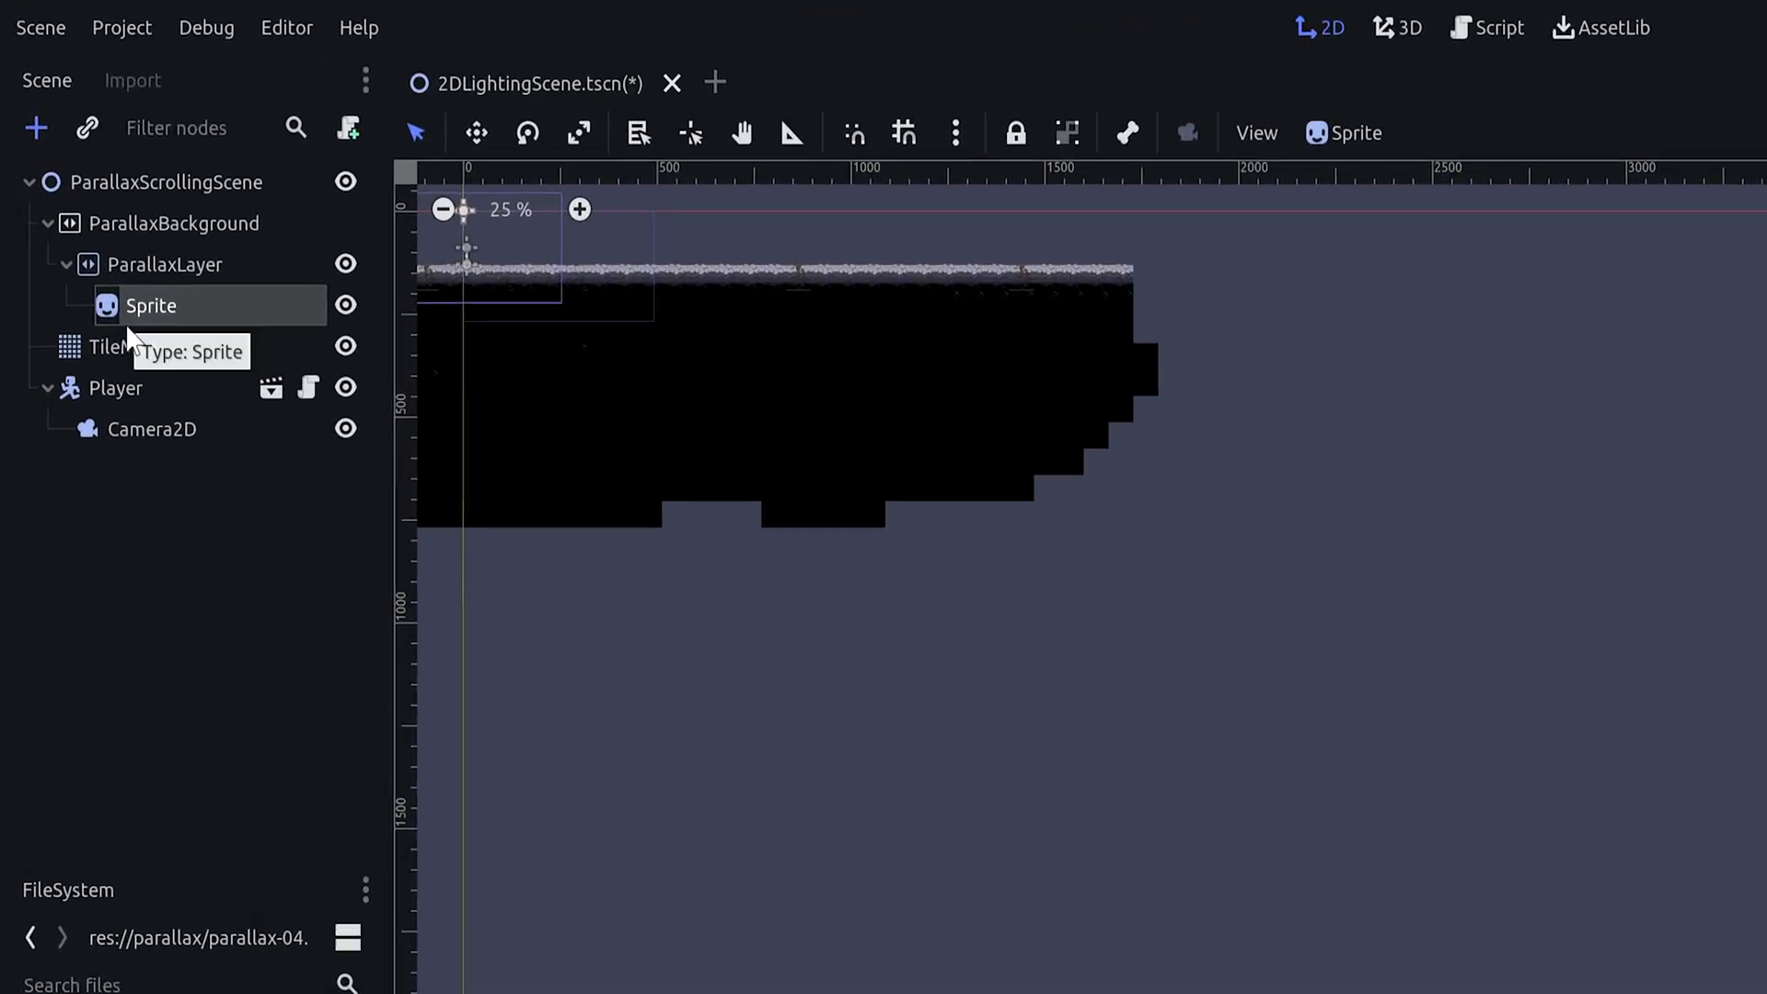
left_click(169, 264)
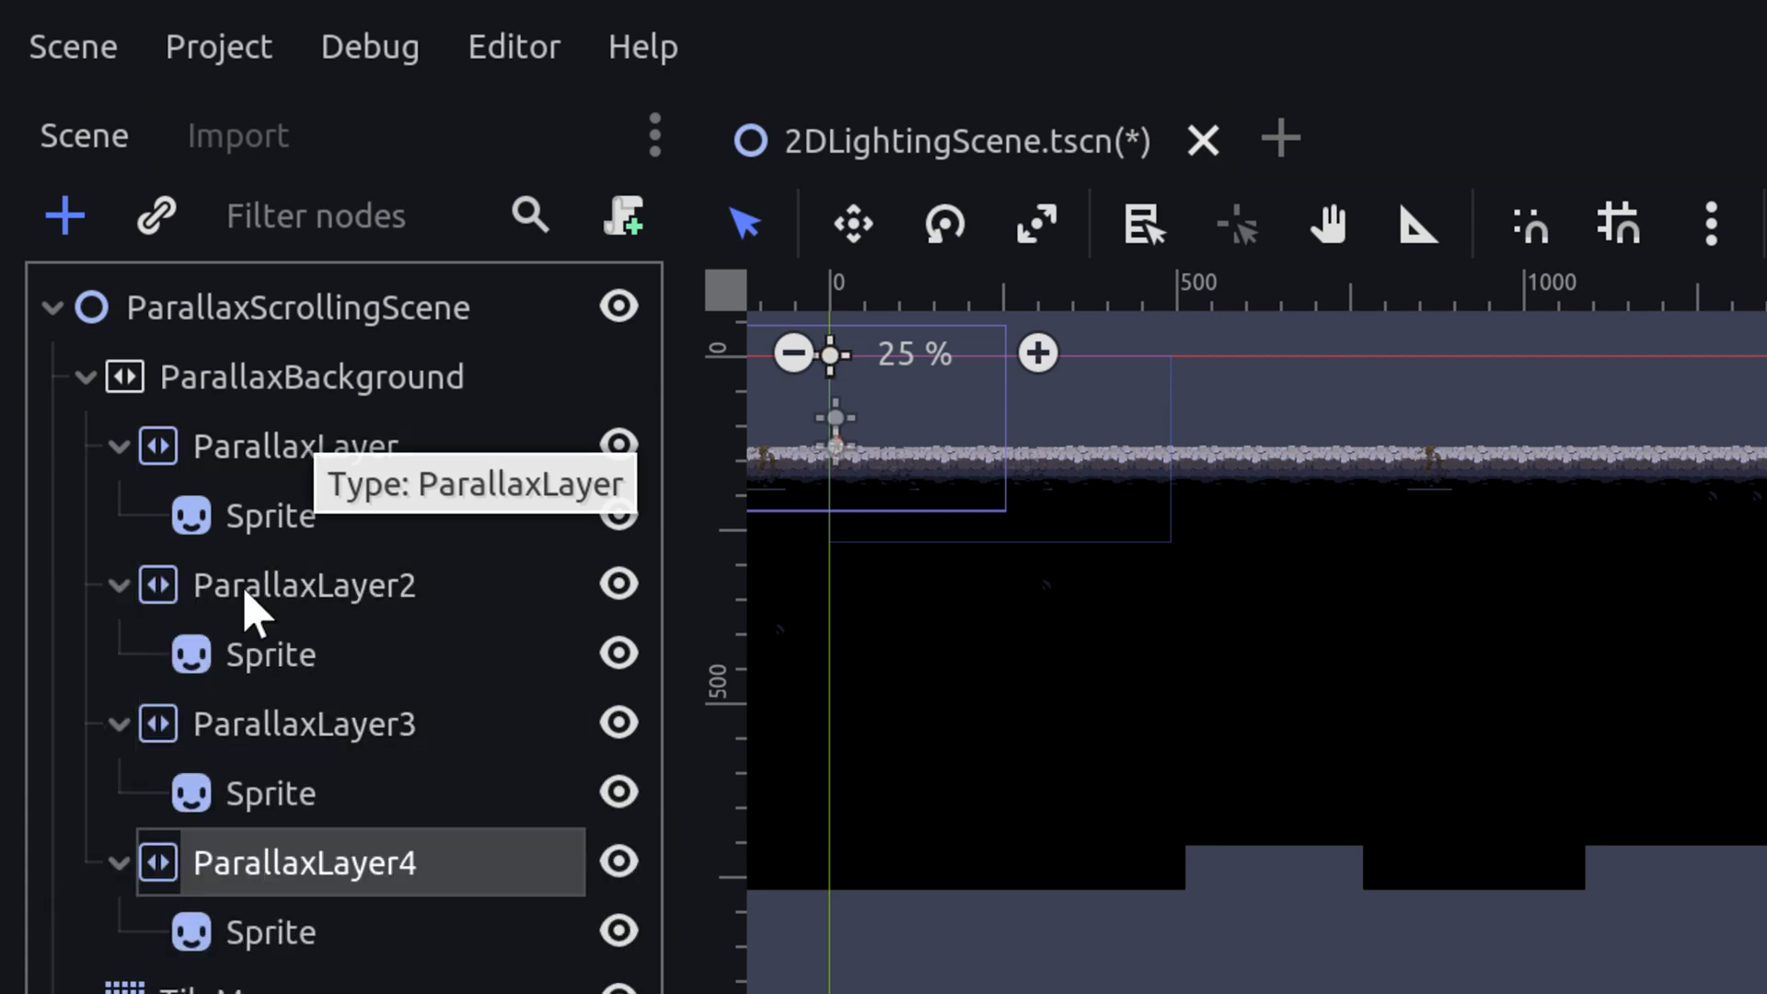
left_click(271, 653)
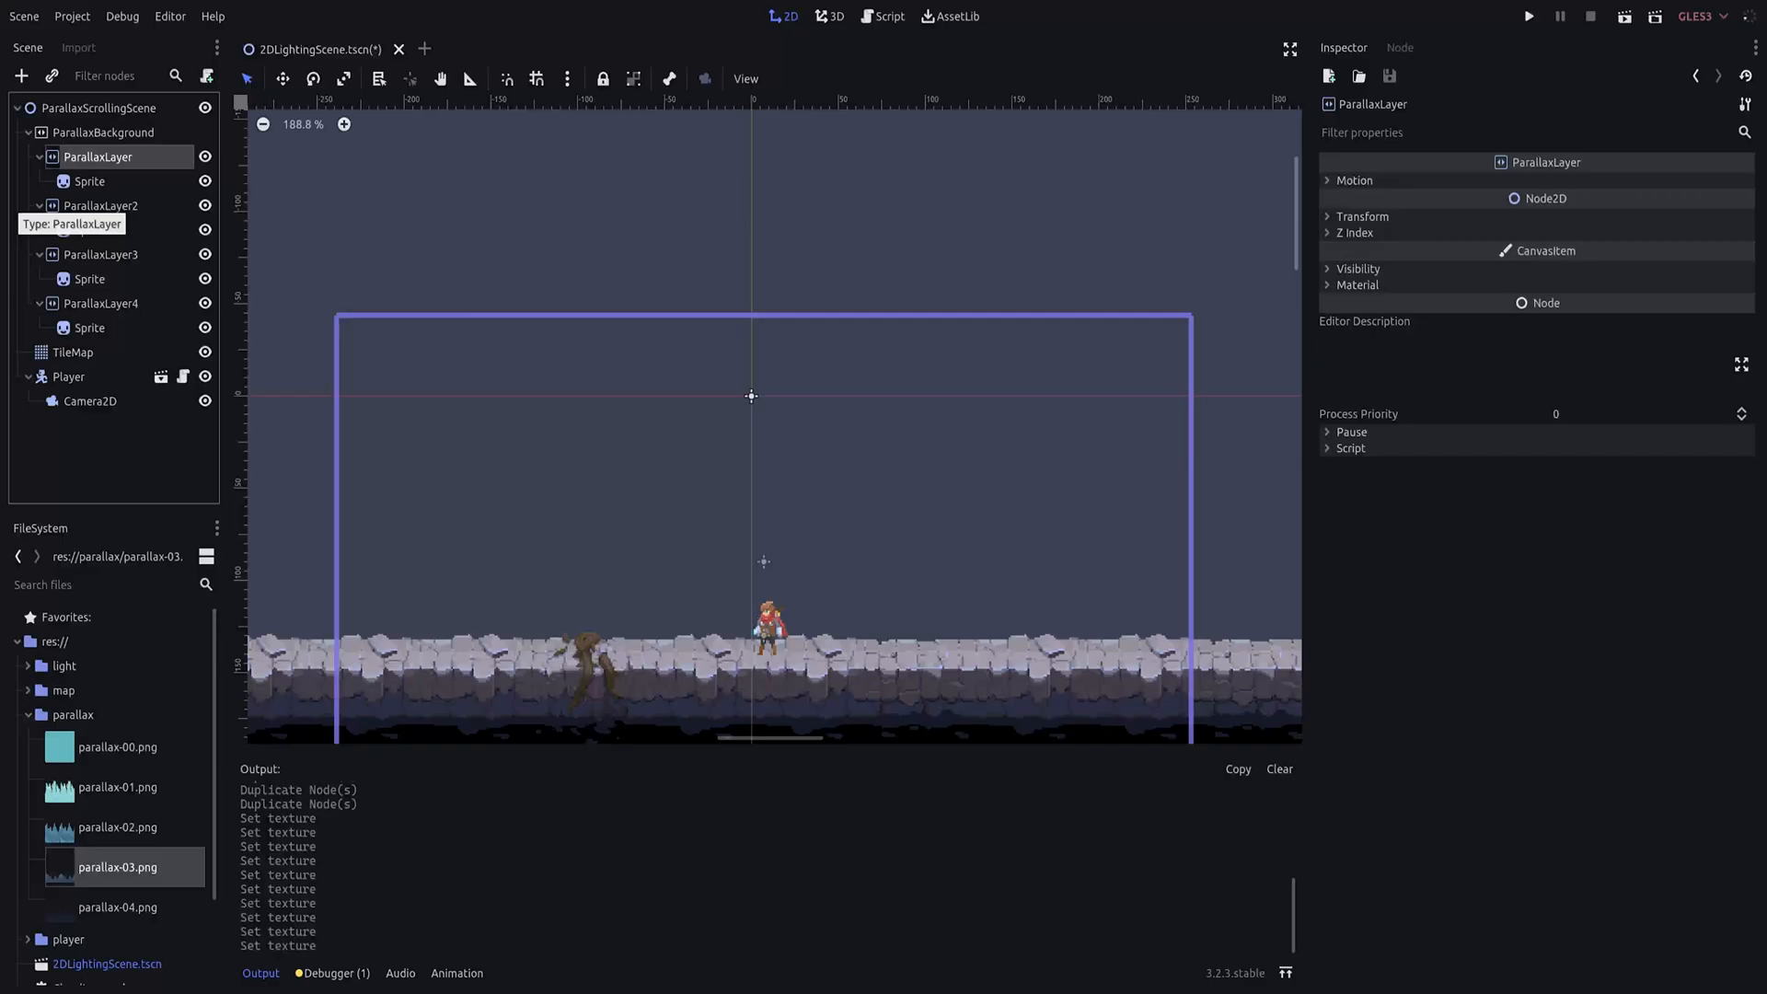
Give each layer Sprite a parallax image, such as parallax-03.png, as its texture.
left_click(89, 230)
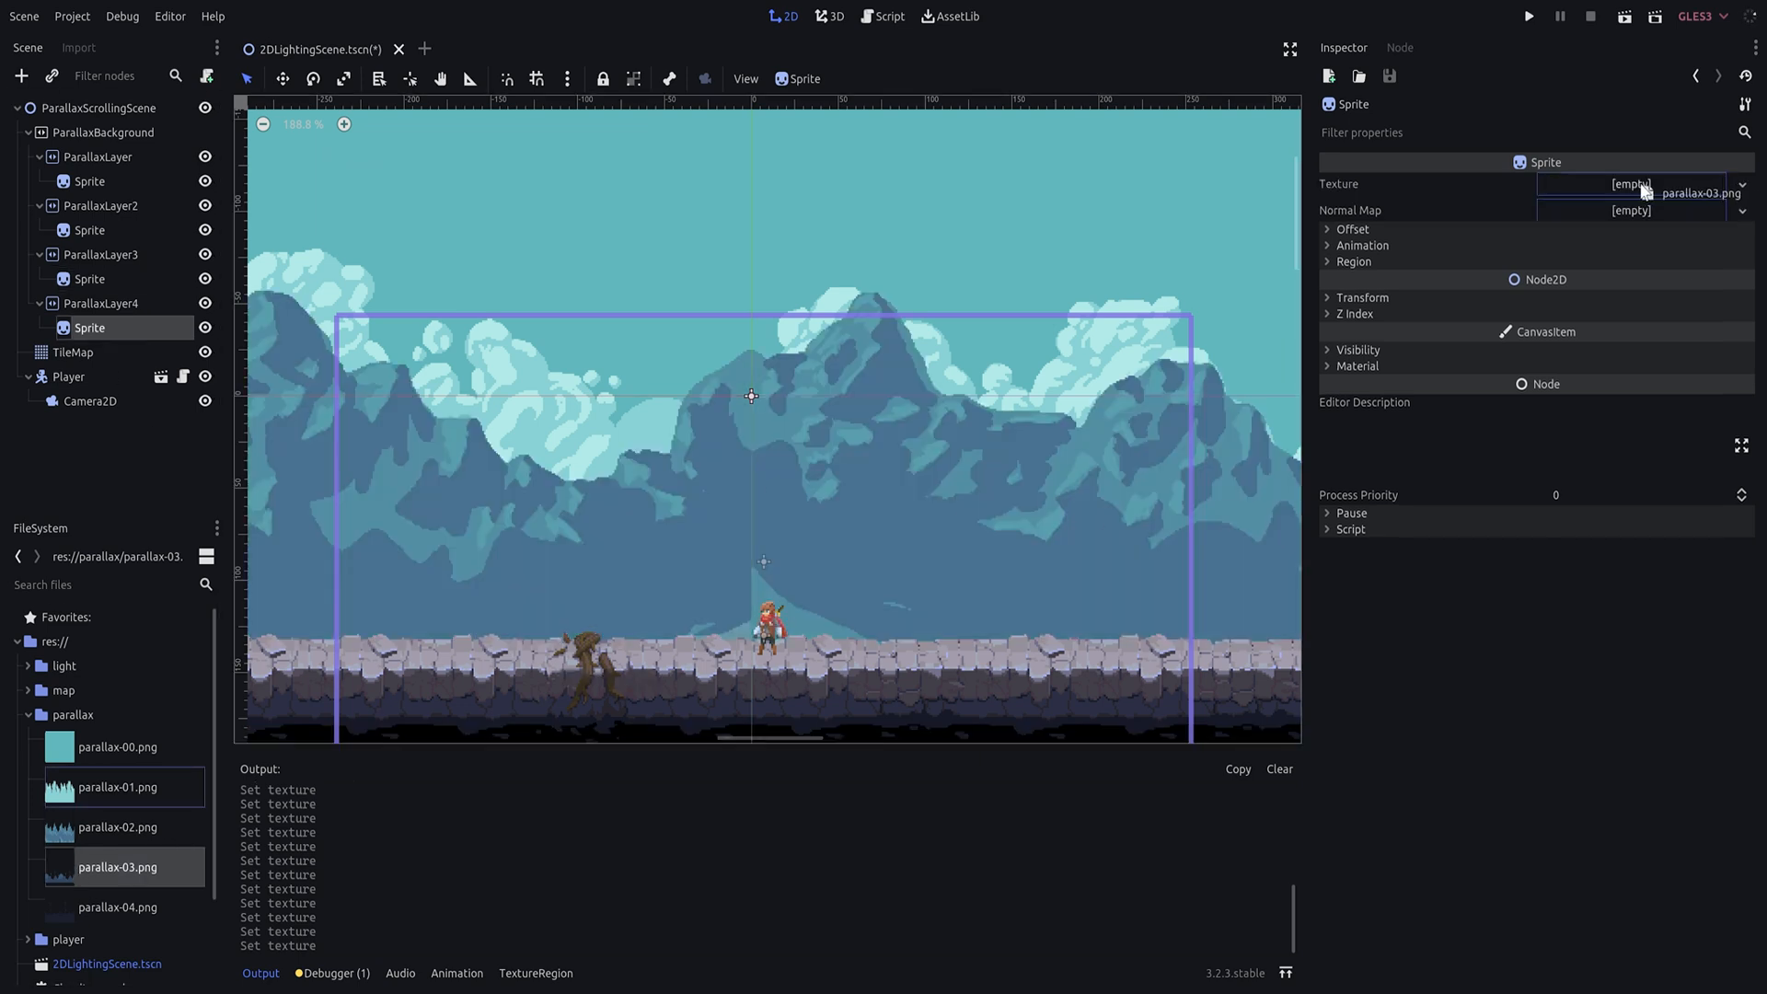
left_click(1530, 15)
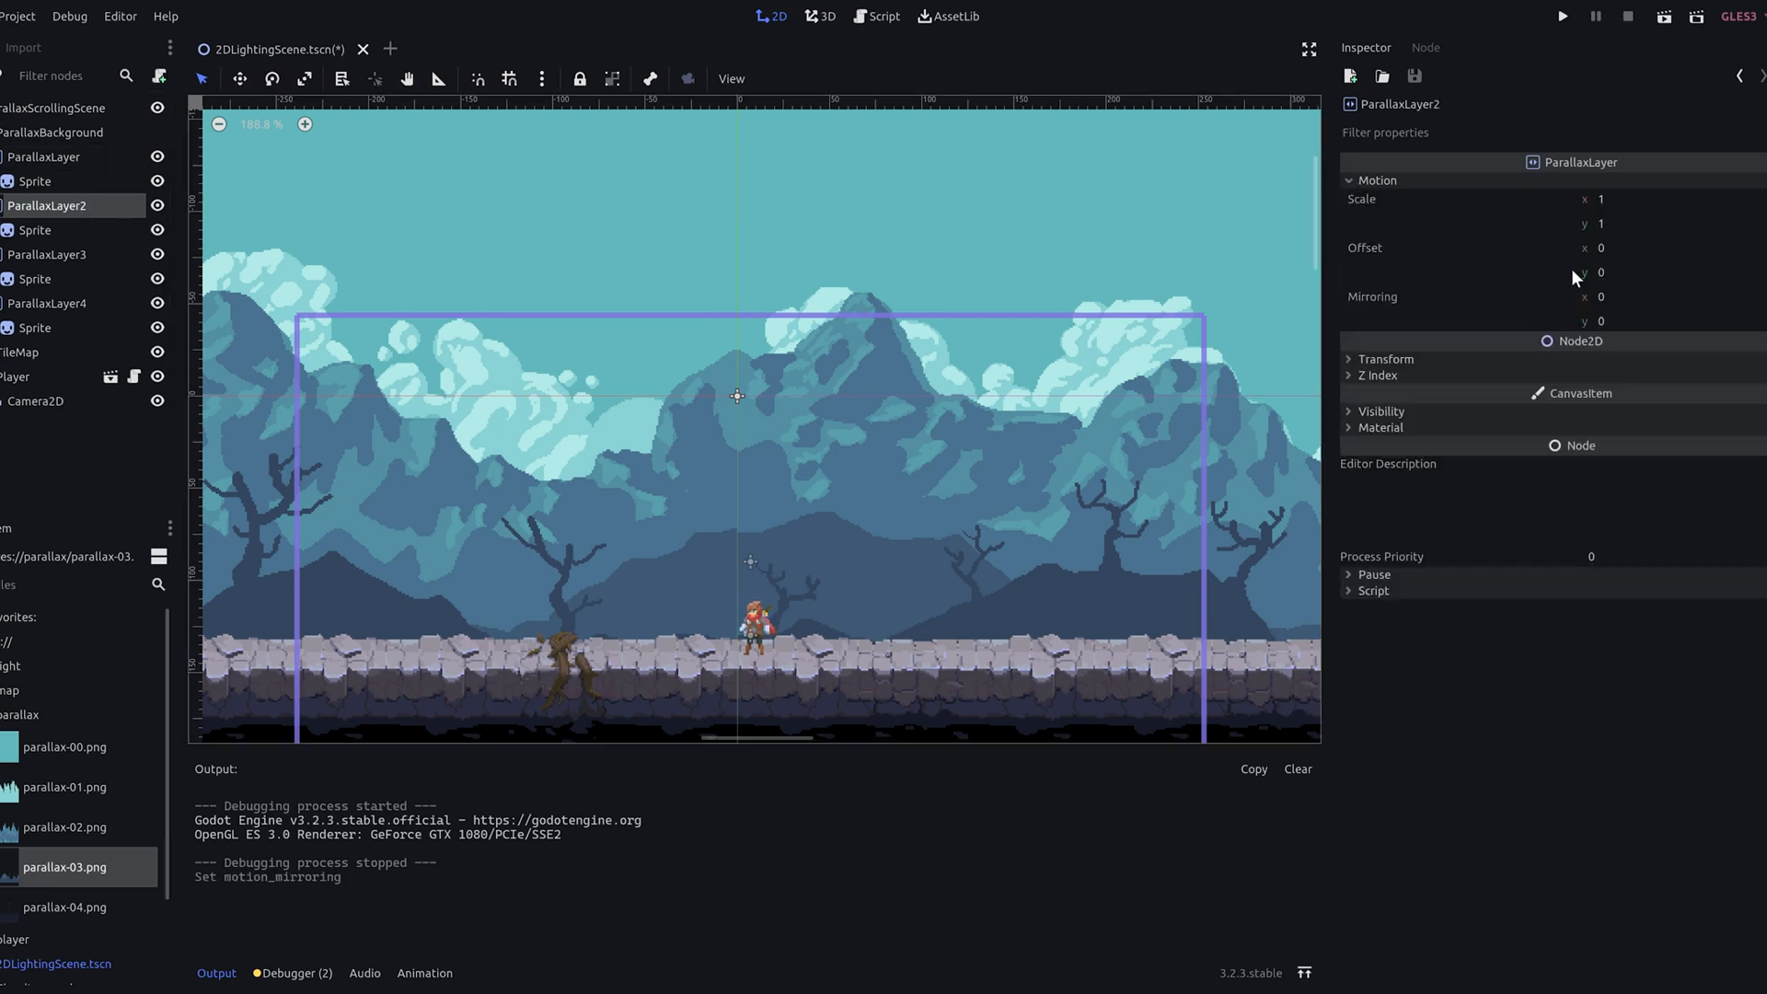
Set horizontal motion mirroring on ParallaxLayer2, 3 and 4, then run the scene.
left_click(46, 254)
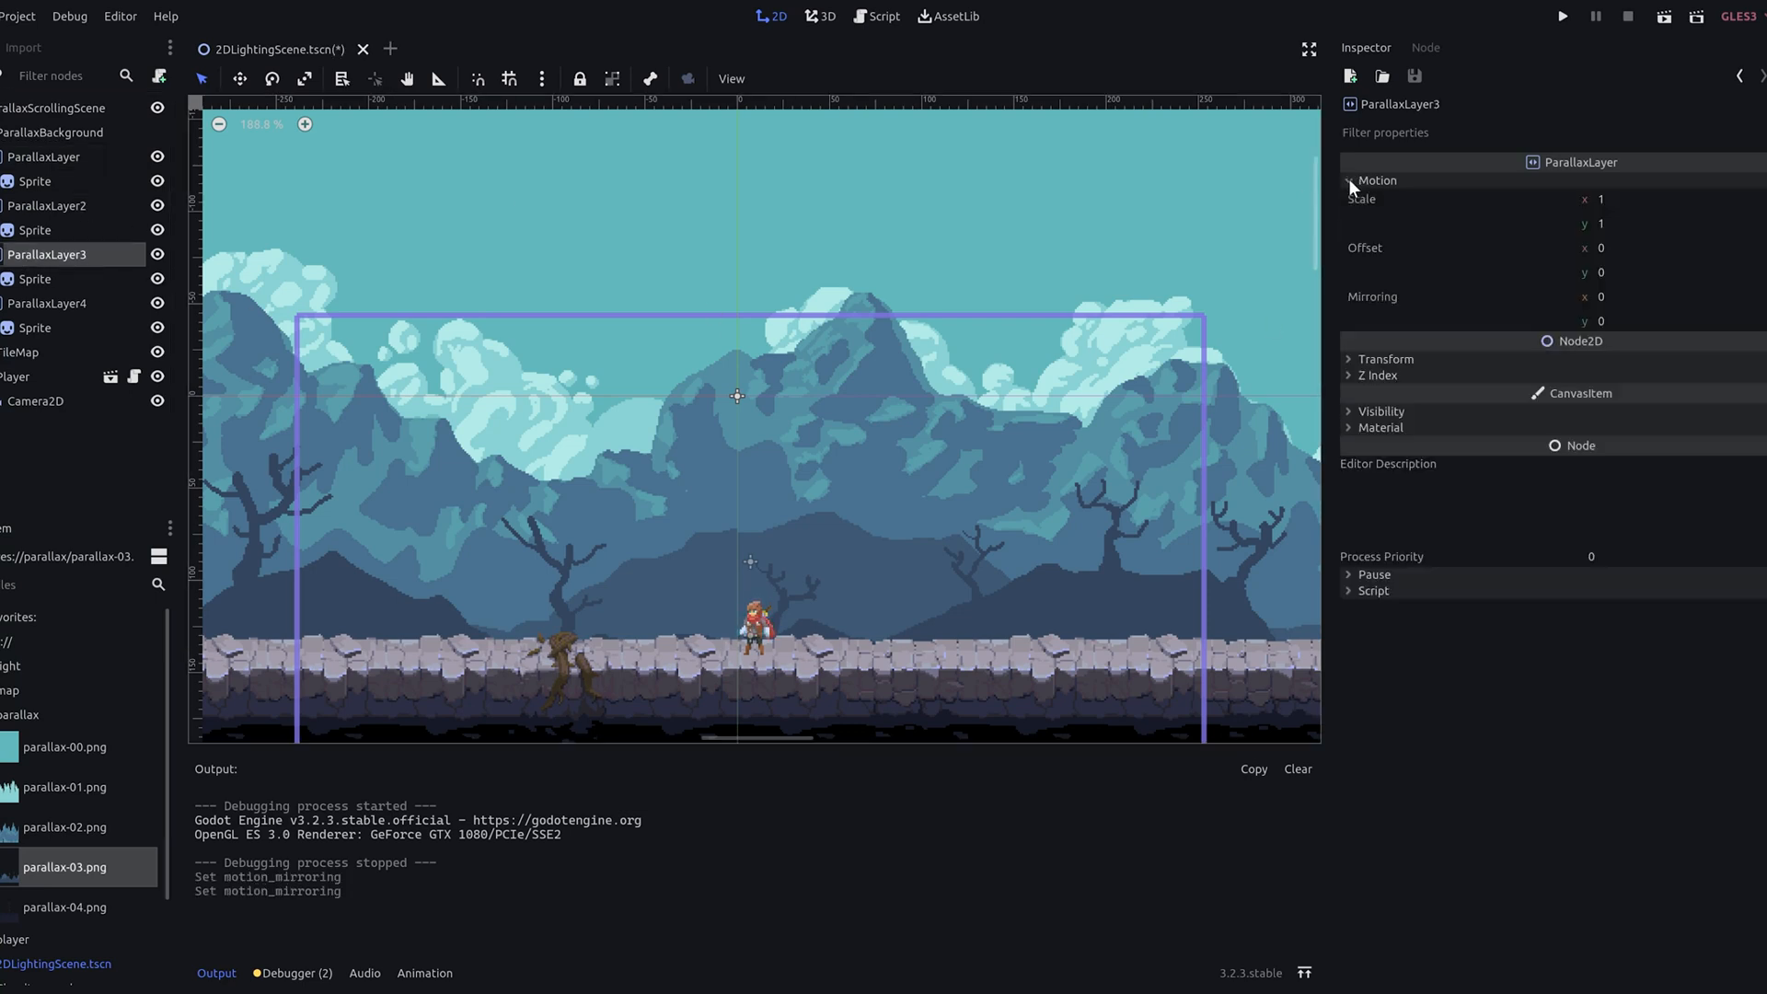
left_click(47, 303)
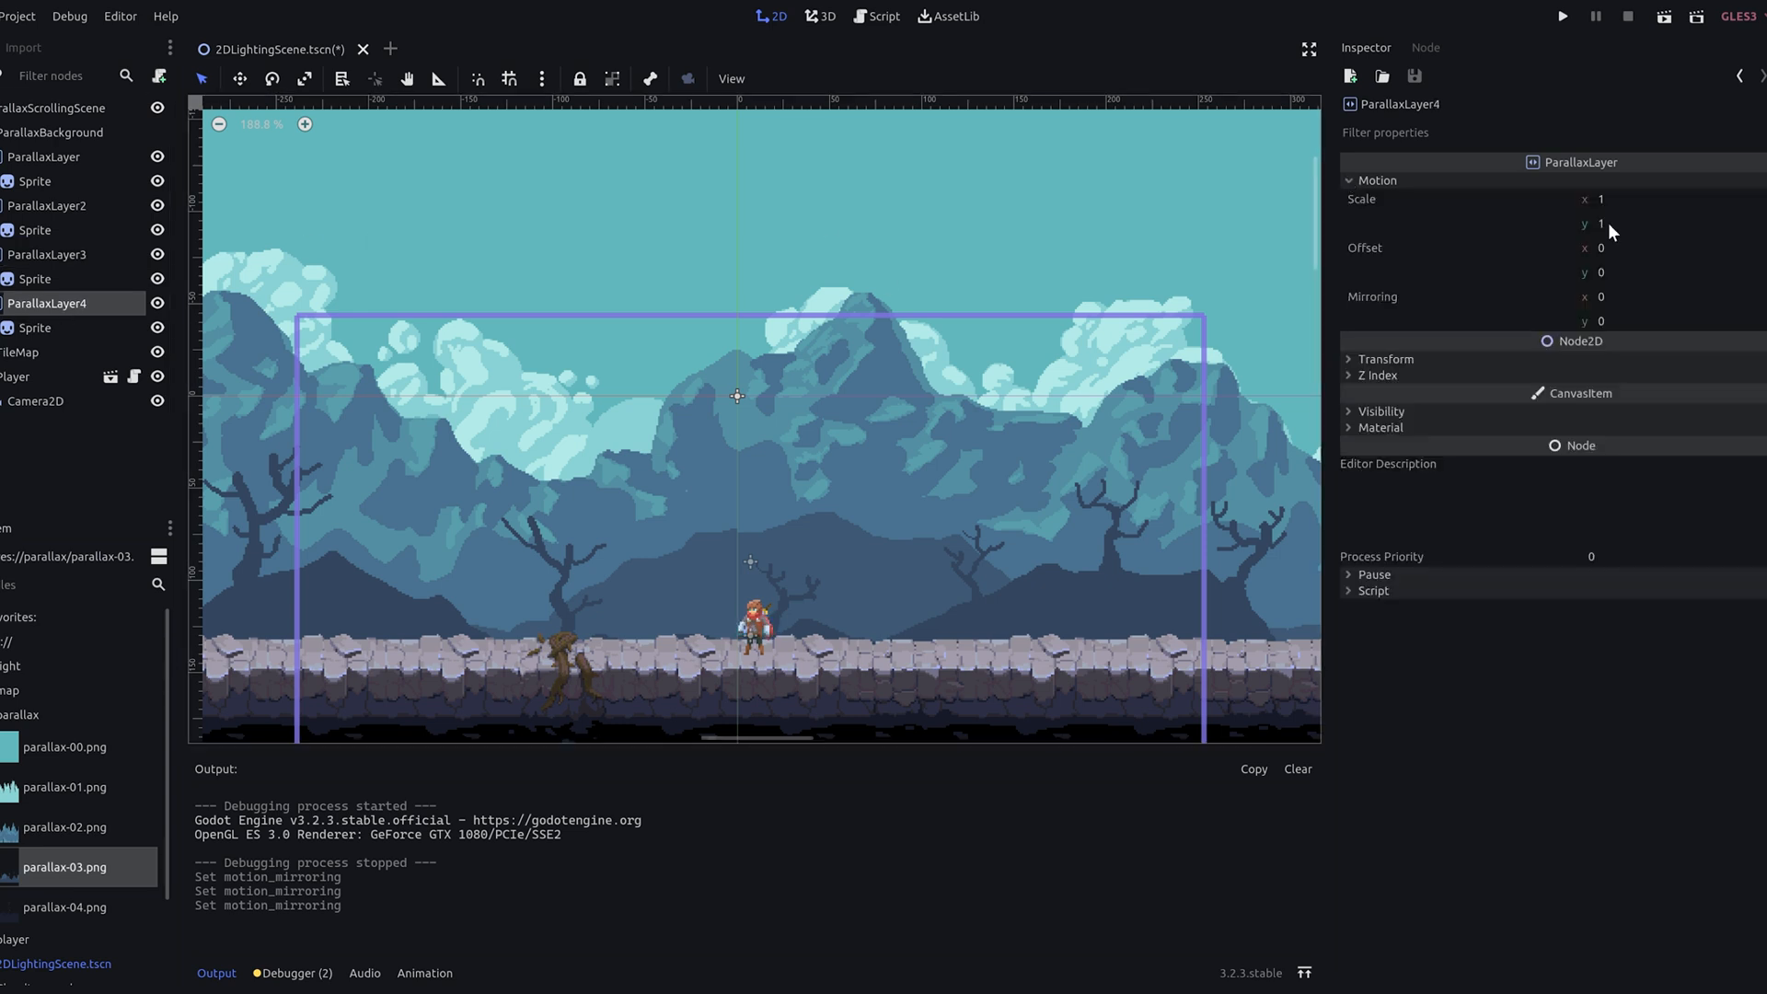
left_click(1561, 16)
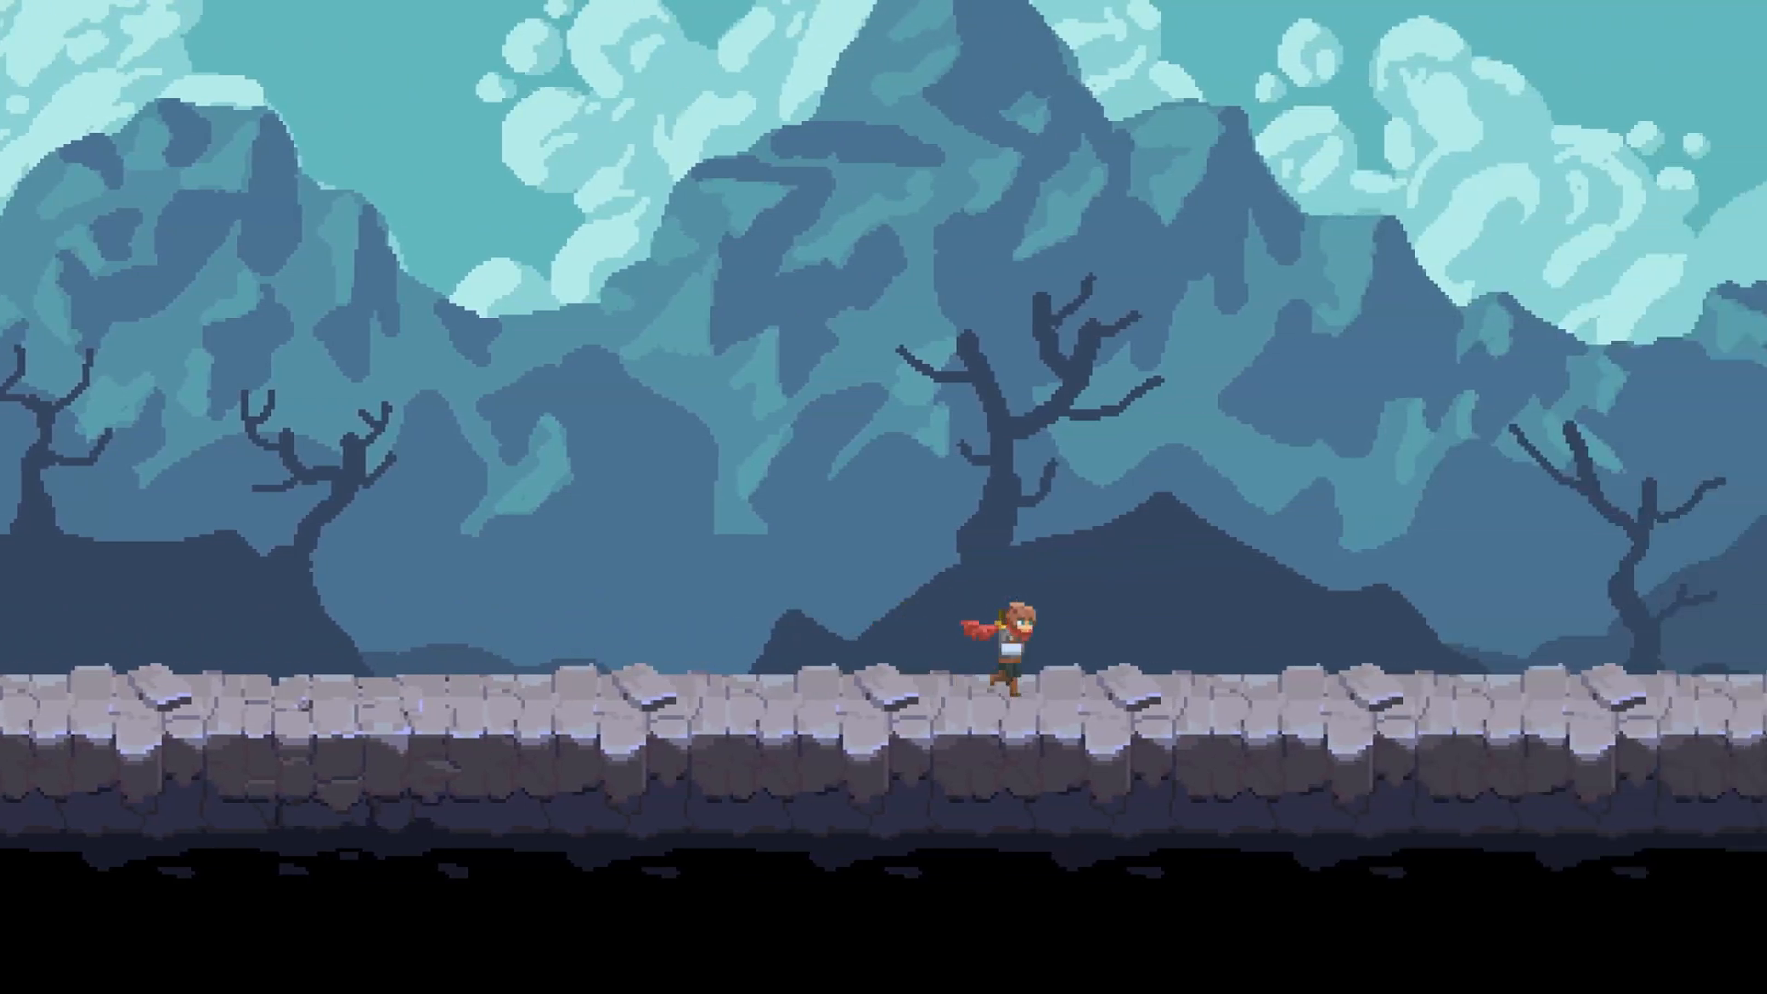
Stop the game and set ParallaxLayer3's horizontal motion scale to 0.1.
key("Right")
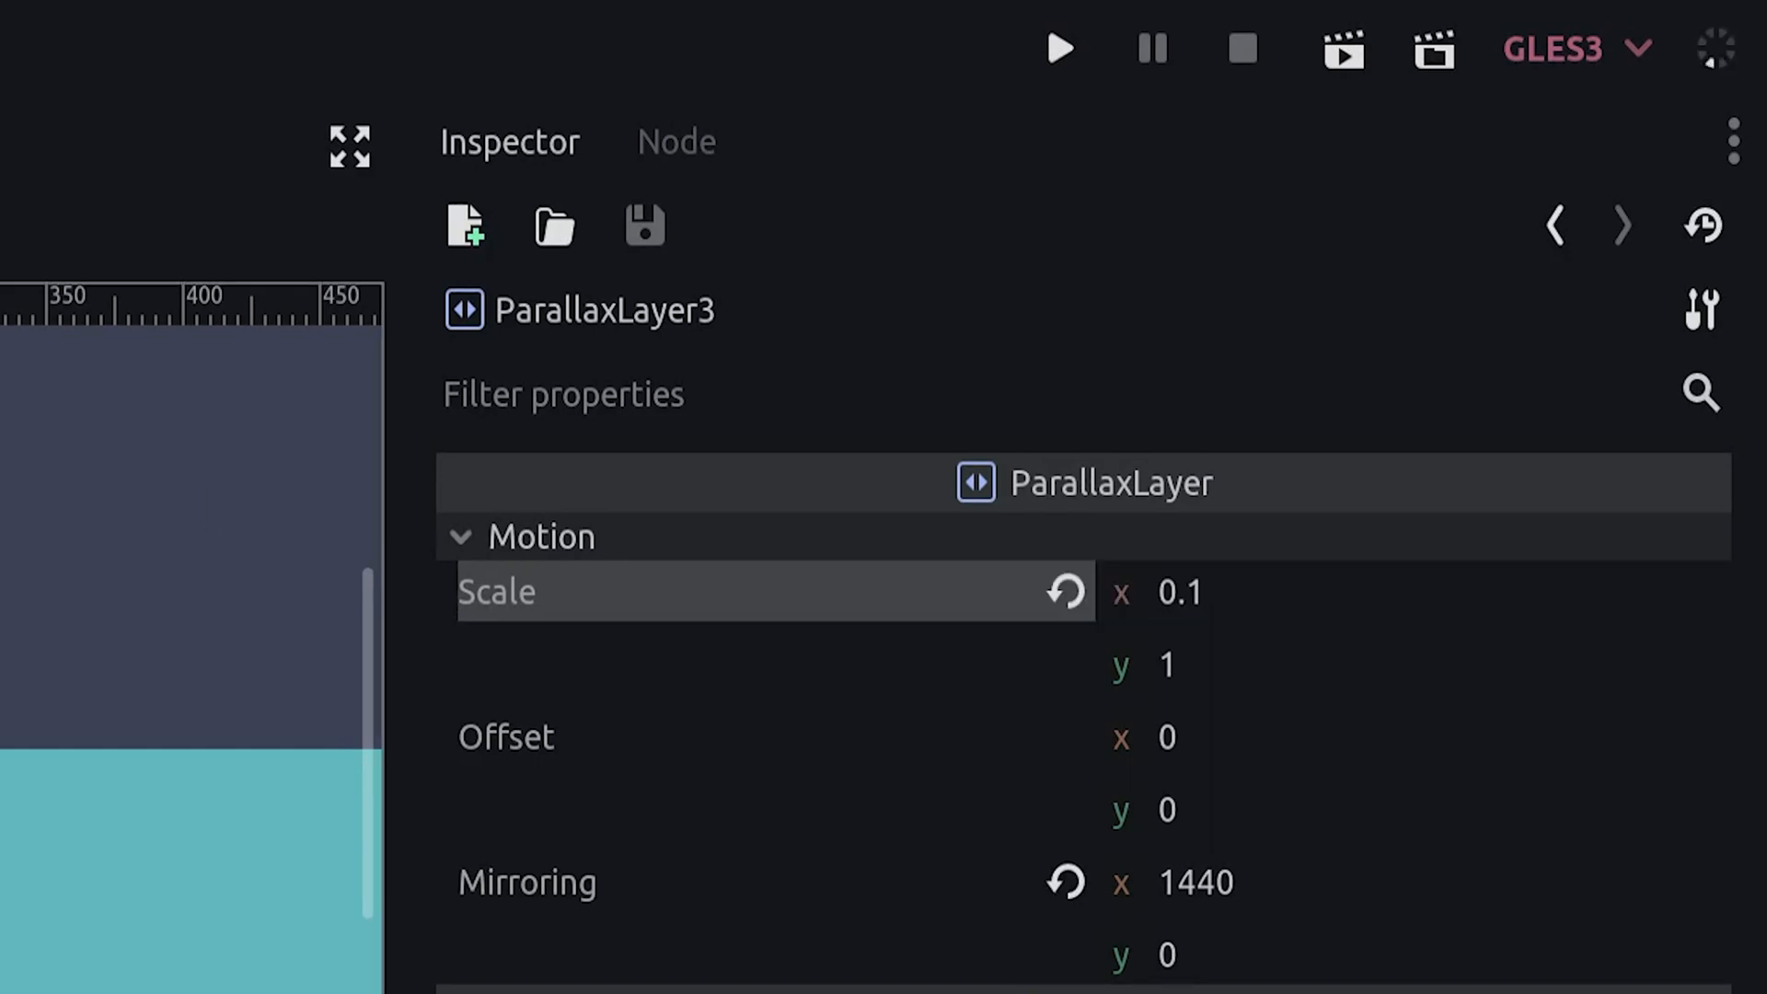
Set ParallaxLayer4's horizontal motion scale to 0.2 and ParallaxLayer2's to 0.
double_click(1178, 592)
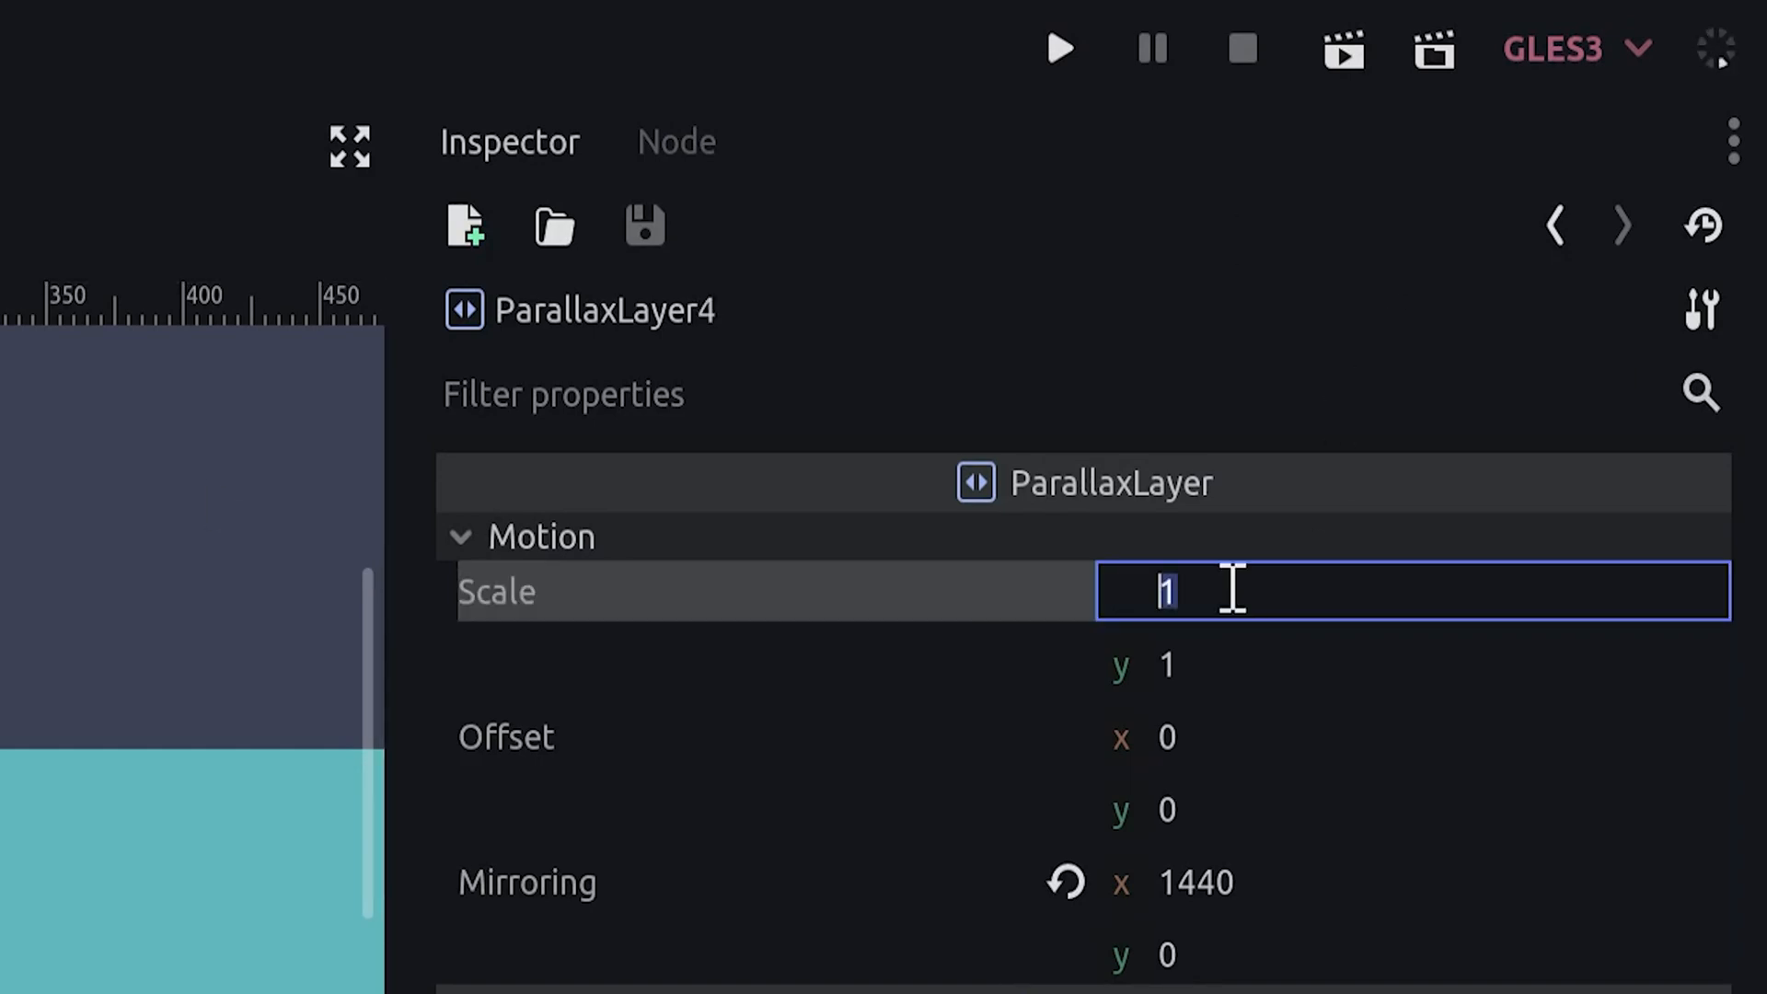
type("0.2")
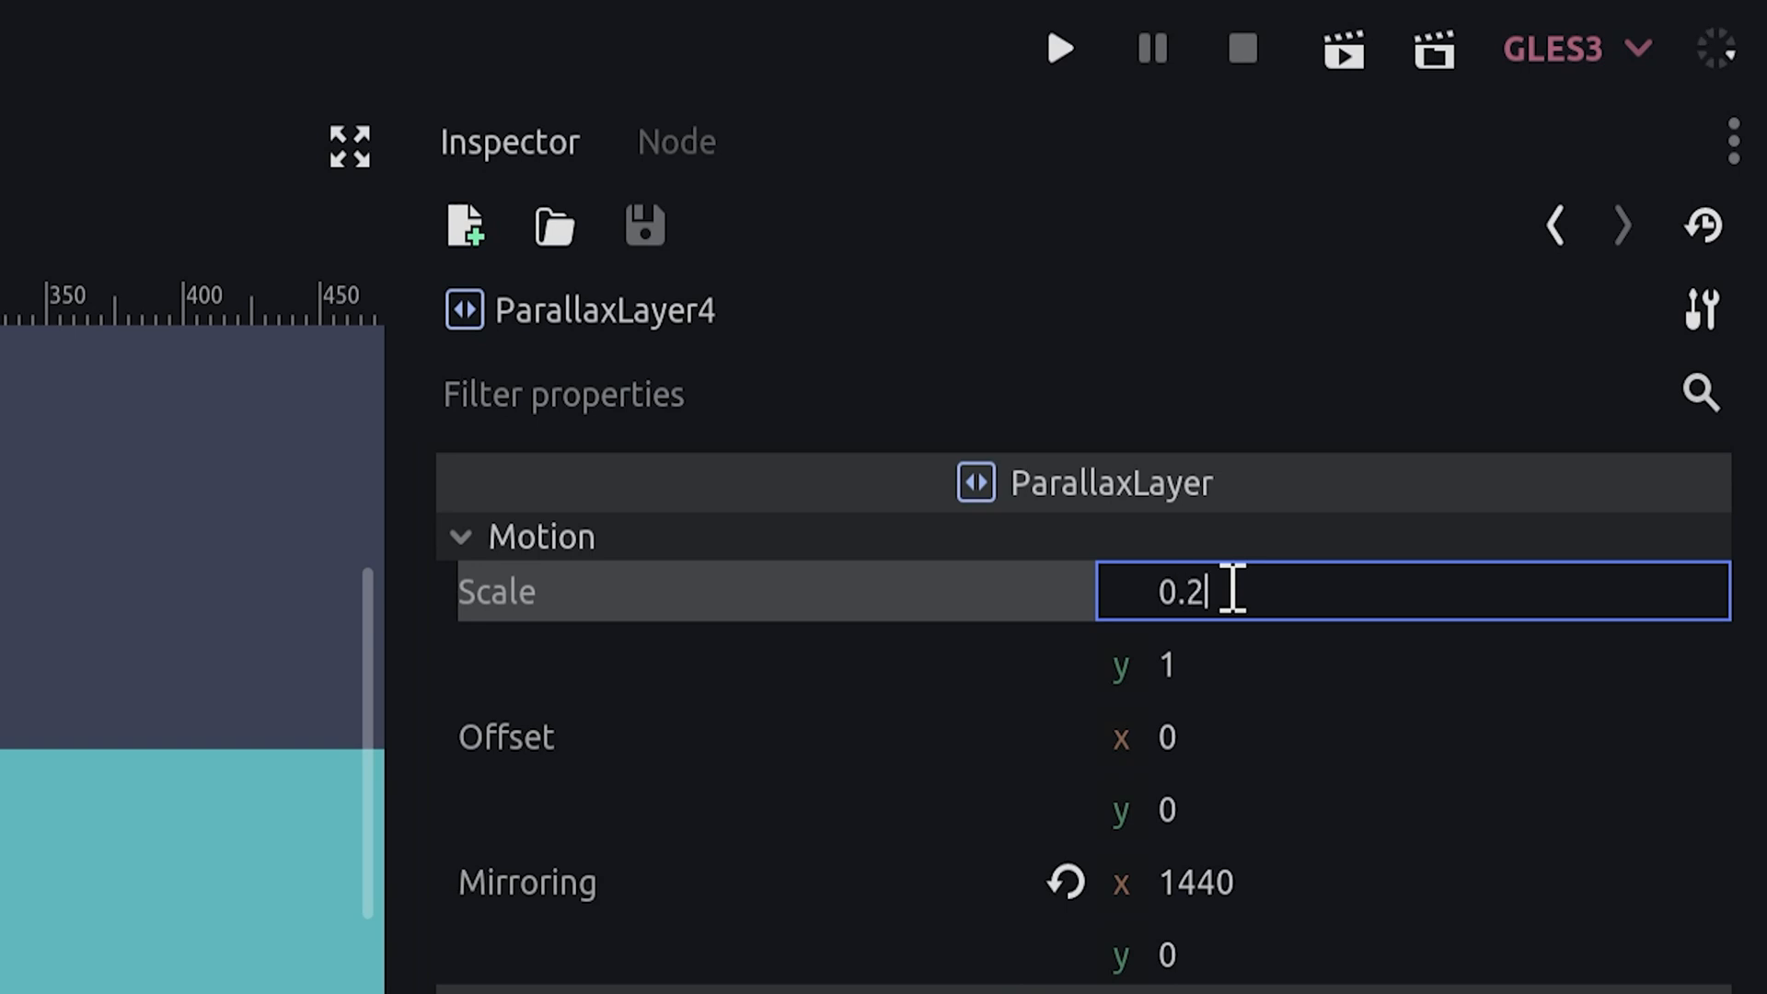
key("Return")
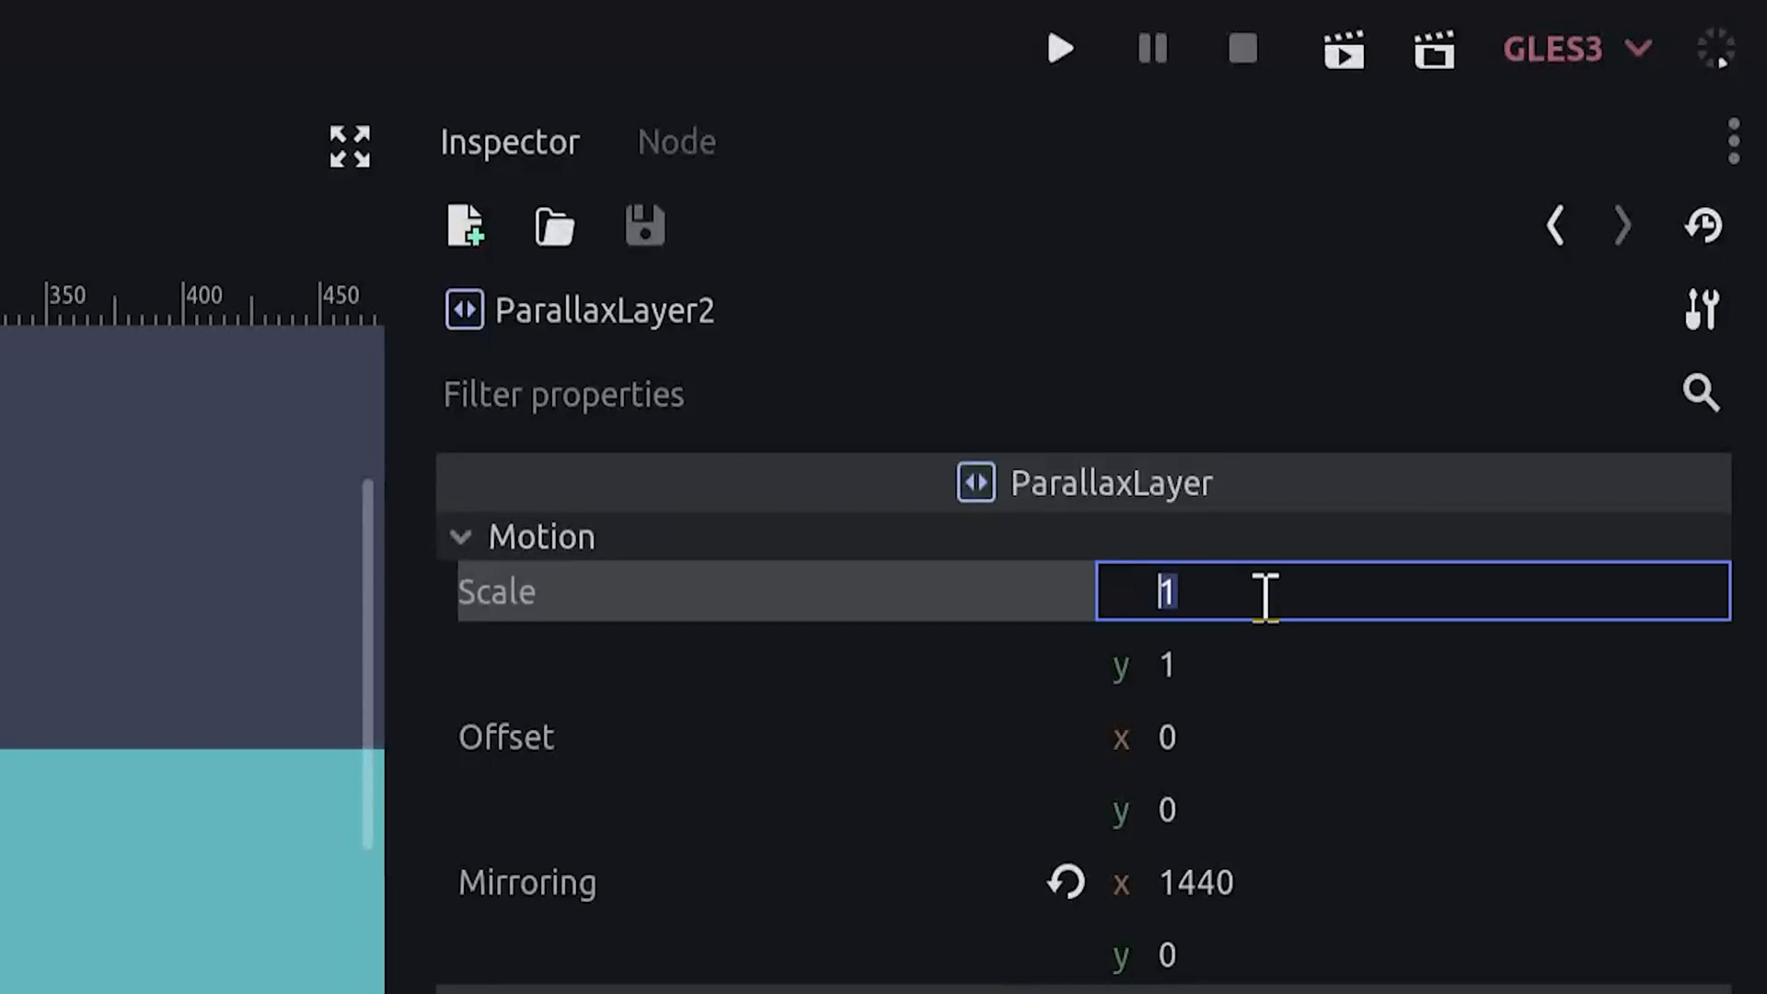
type("0")
type("Parall")
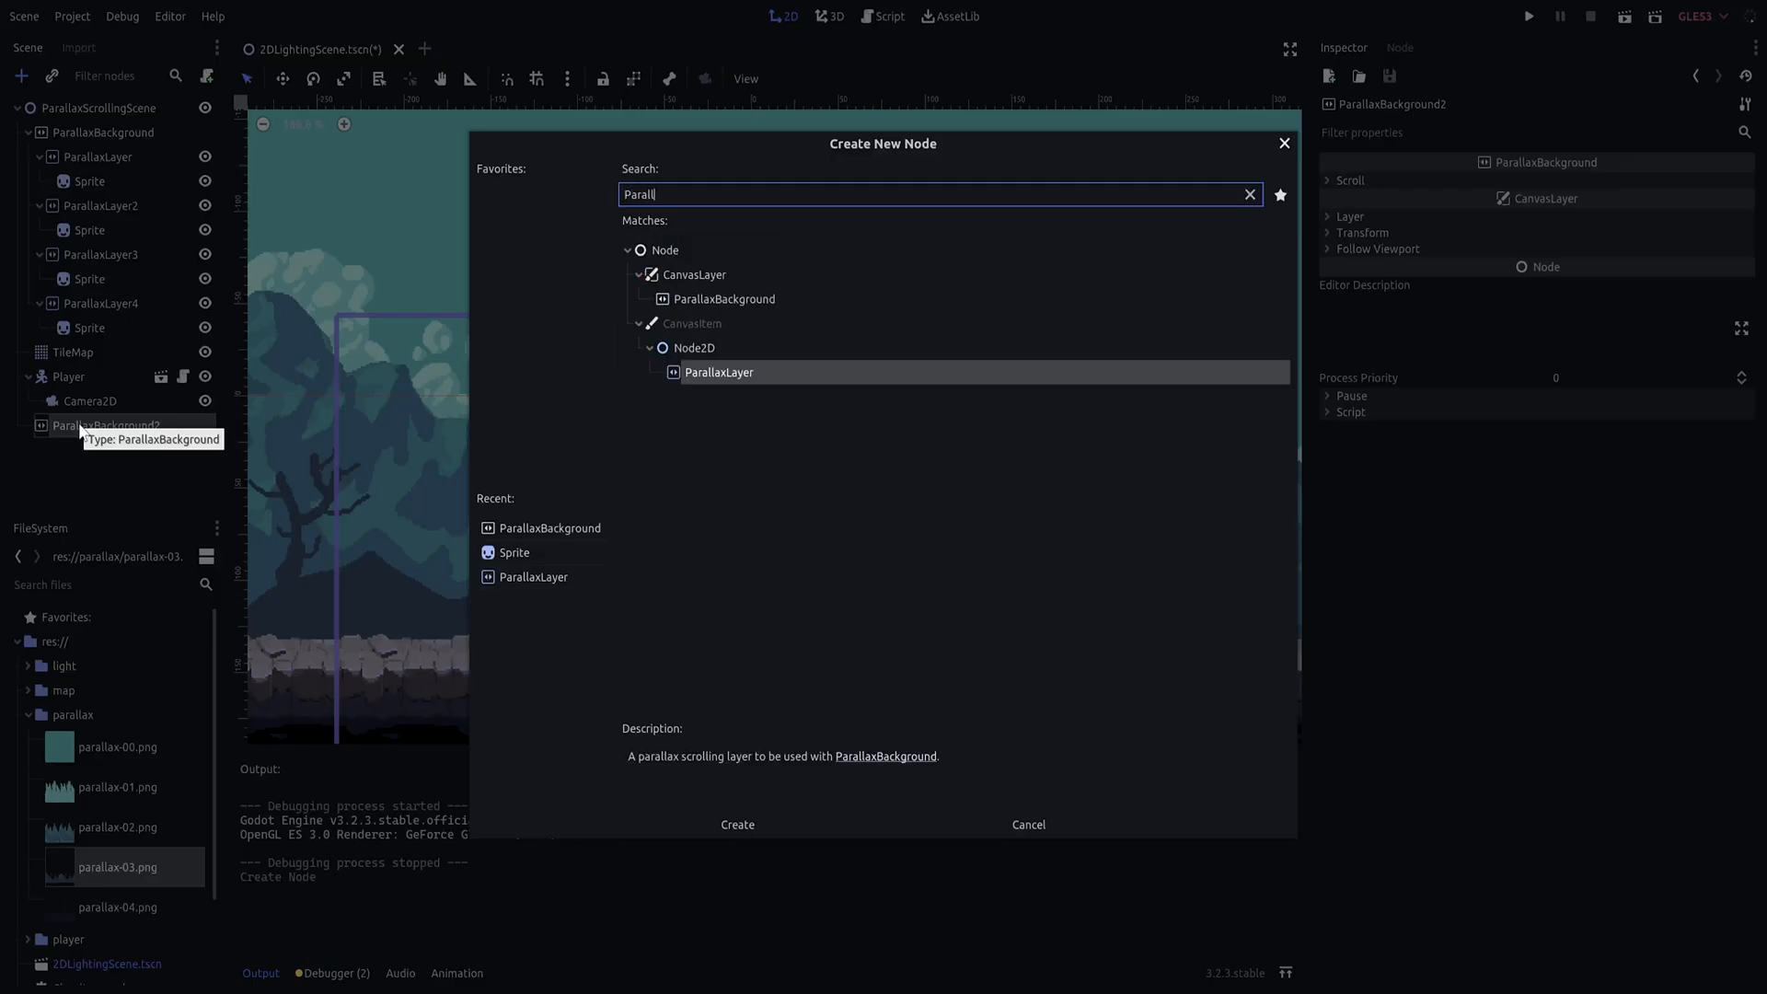
Build ParallaxBackground2 with a ParallaxLayer whose Sprite shows parallax-04.png's foreground tree.
left_click(737, 824)
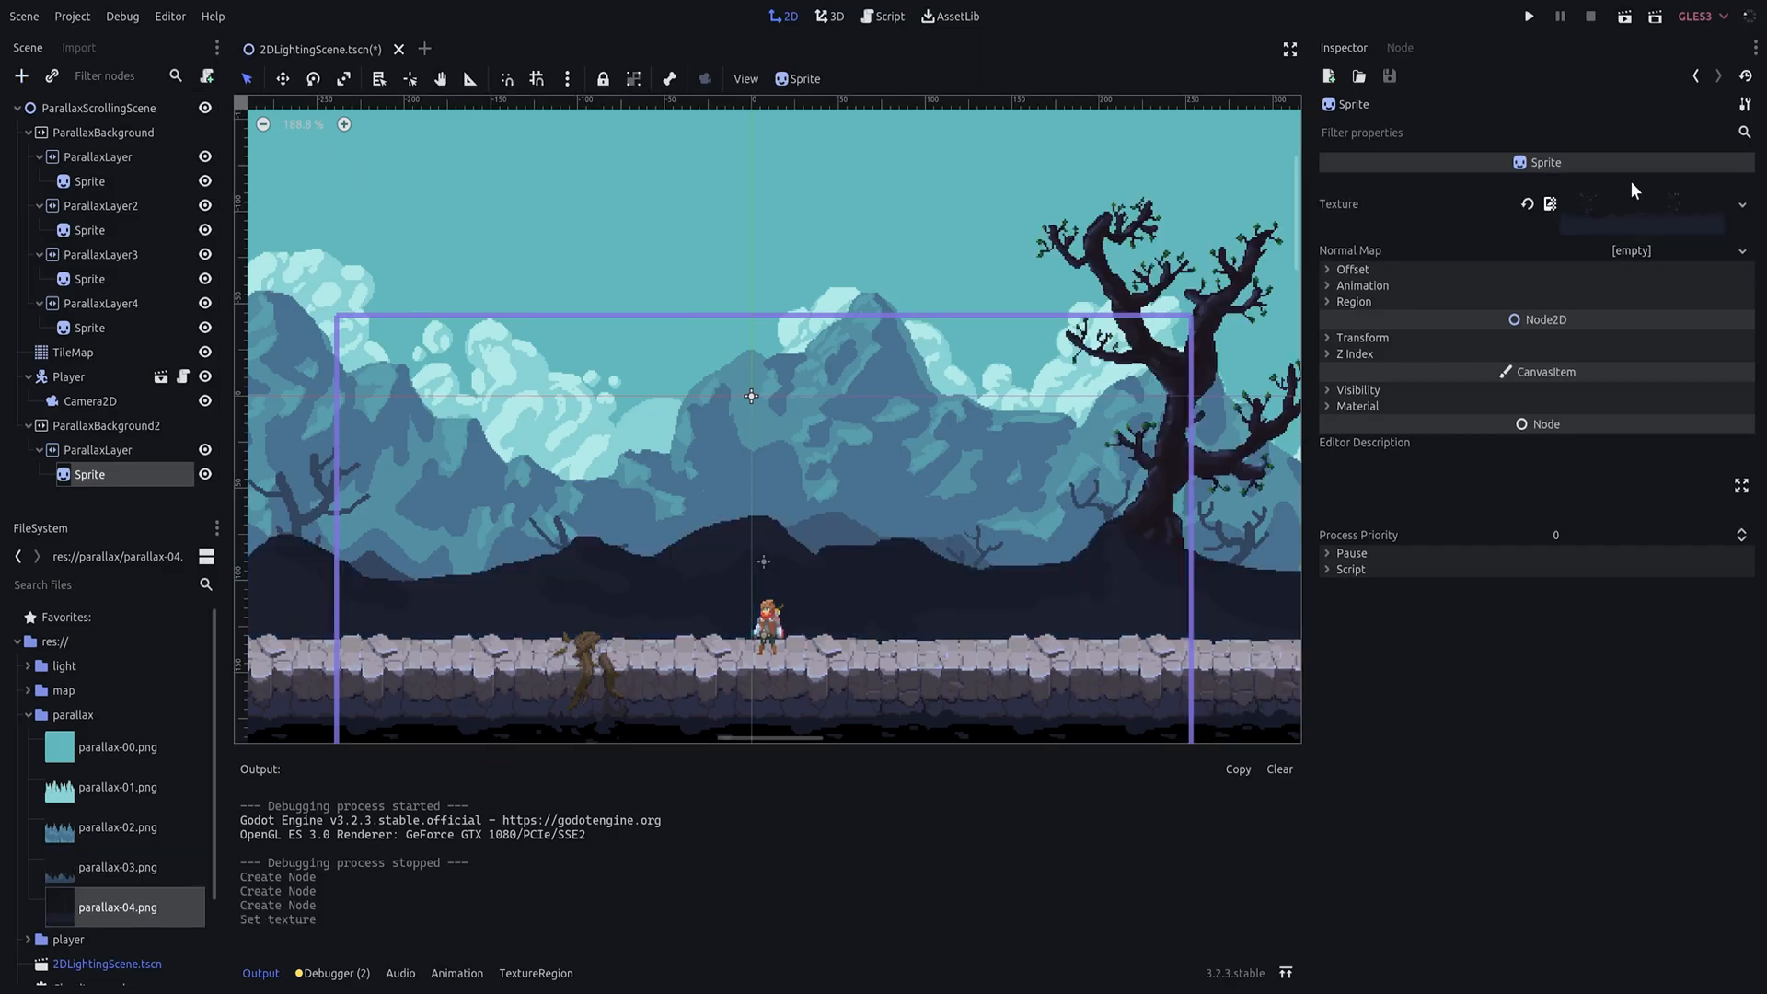
left_click(99, 450)
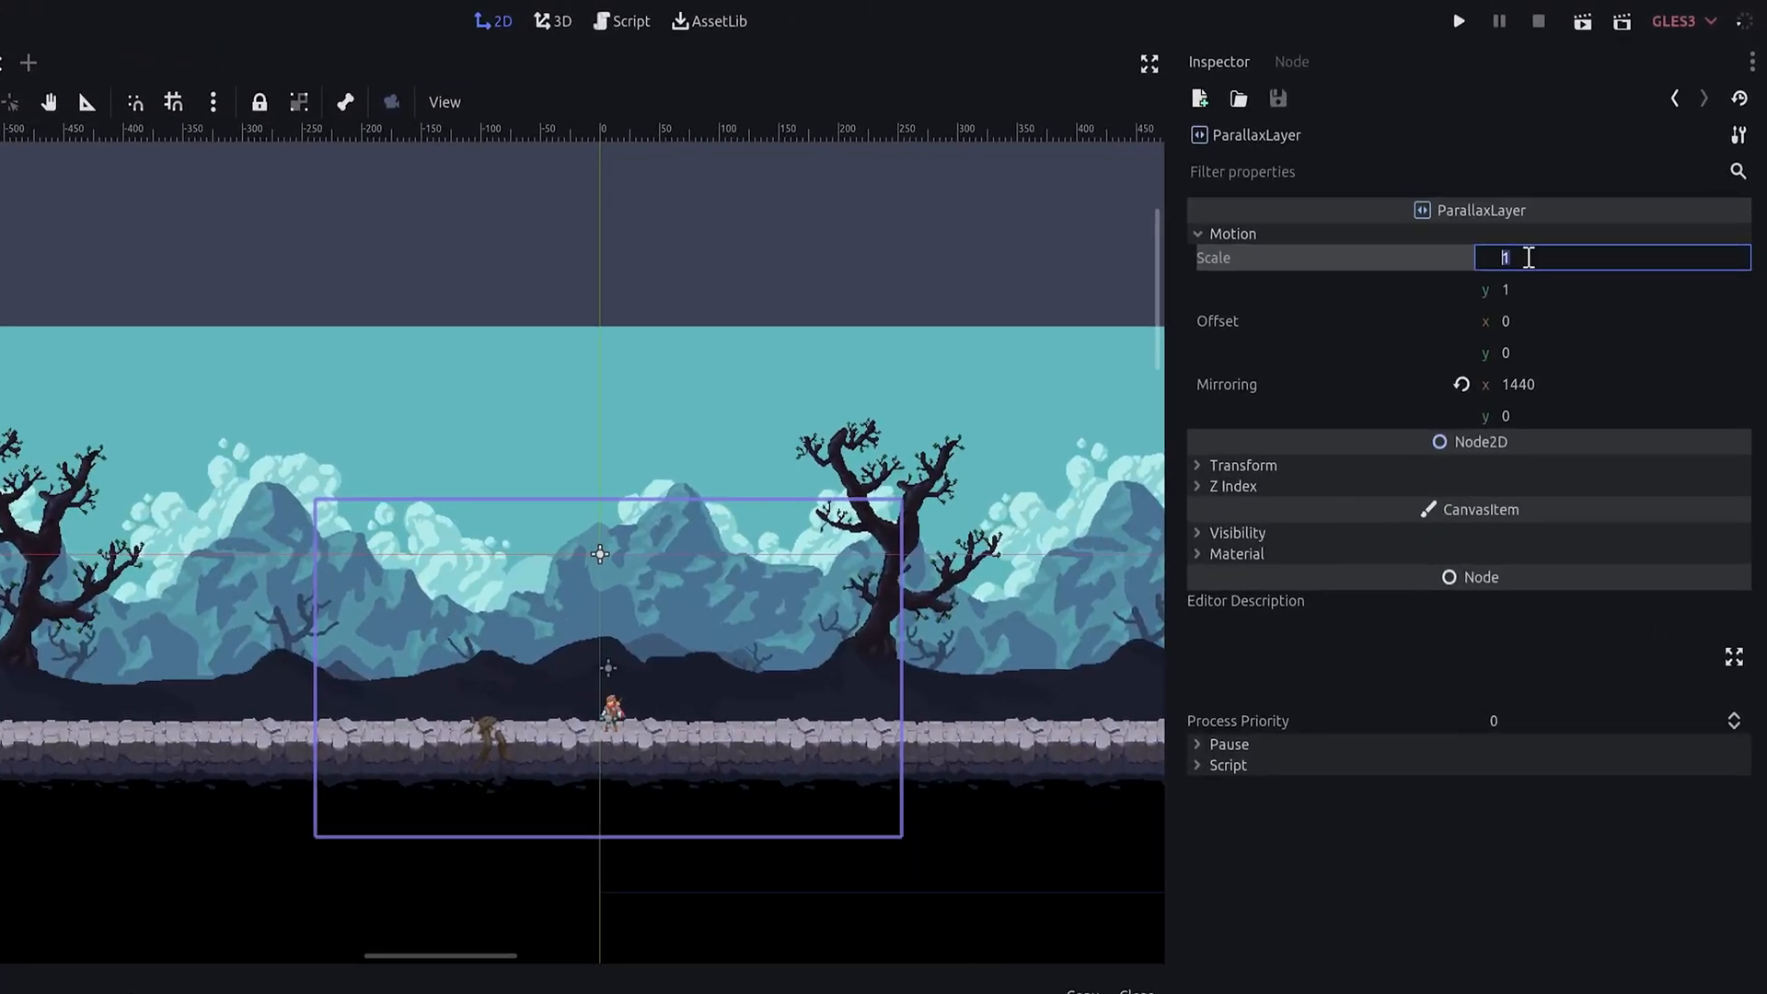
Give the foreground layer motion scale (2, 0) and put ParallaxBackground2 on canvas layer 1.
type("2")
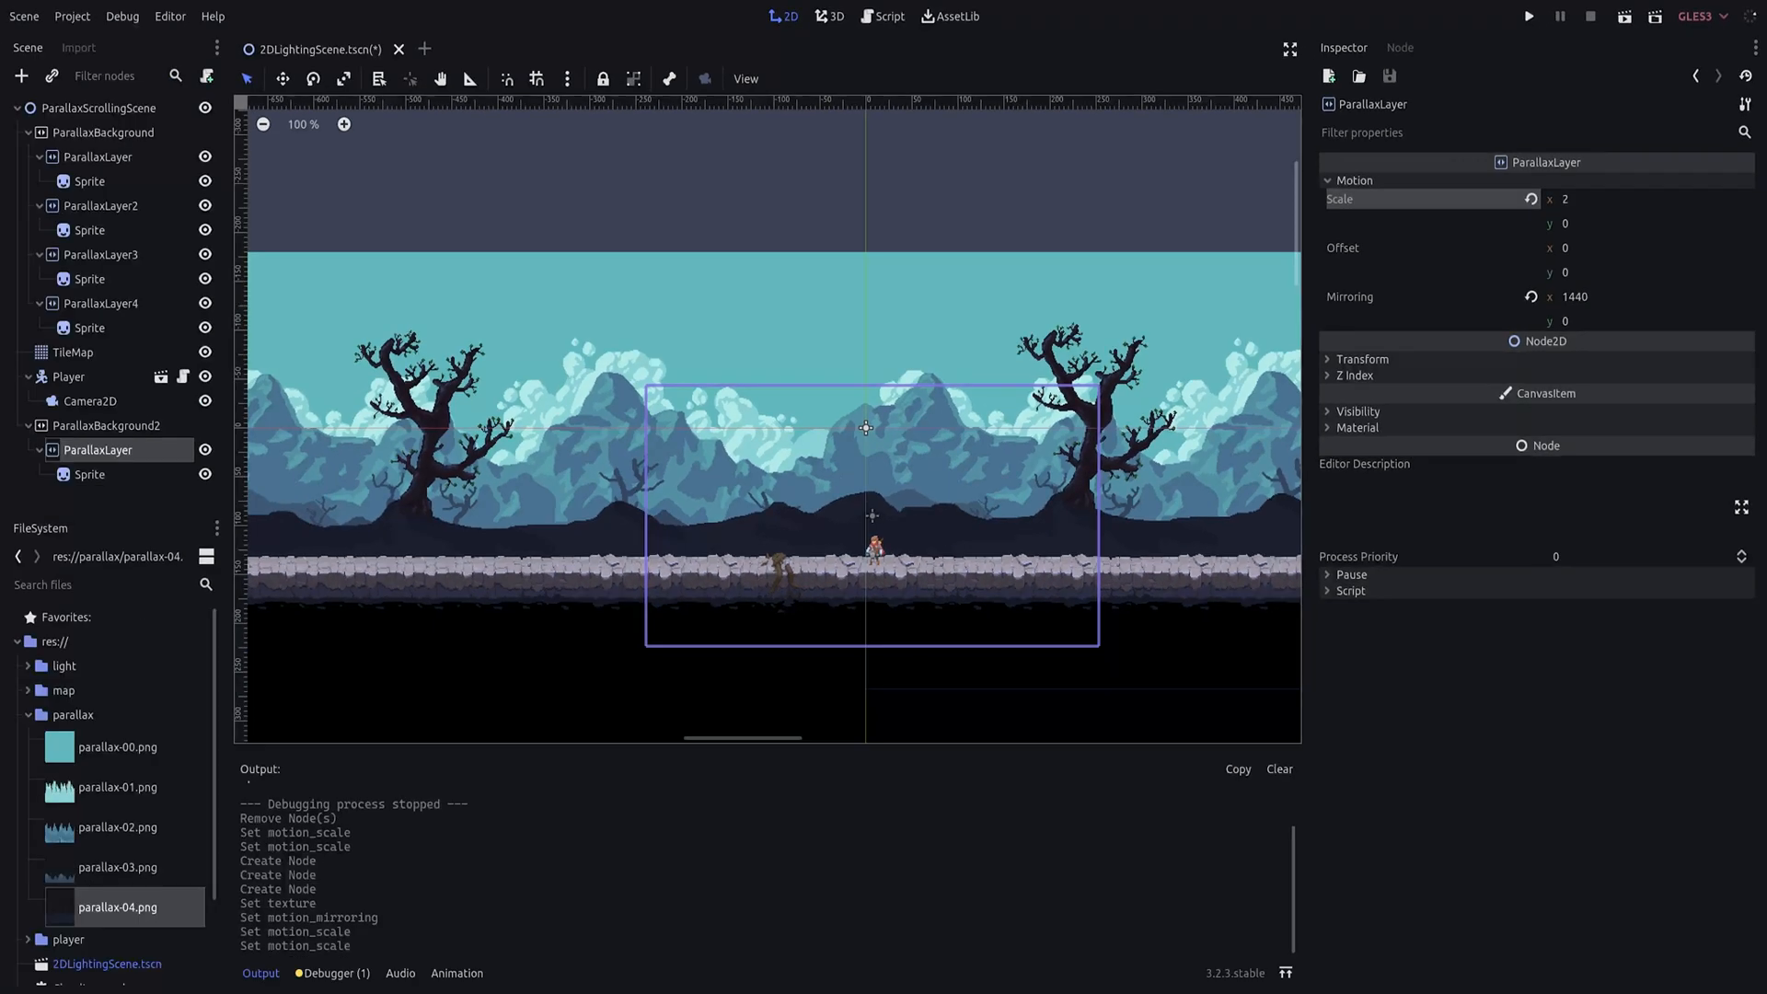
left_click(105, 427)
type("1")
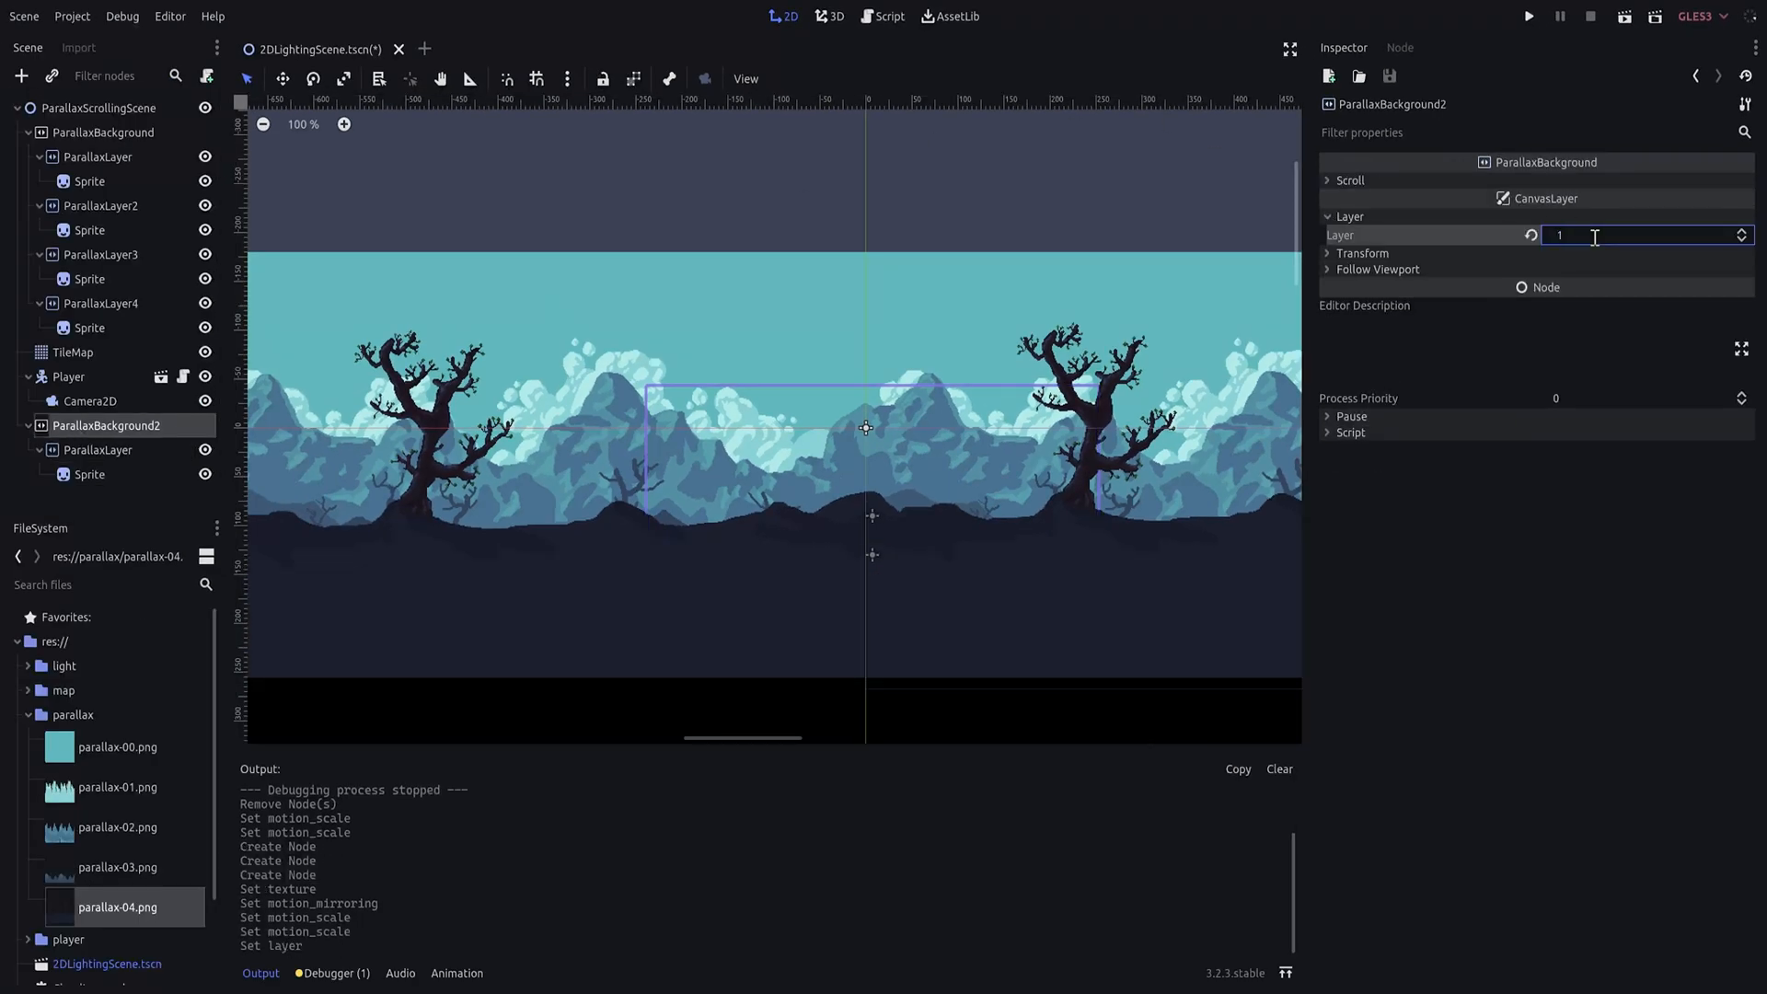
left_click(1530, 16)
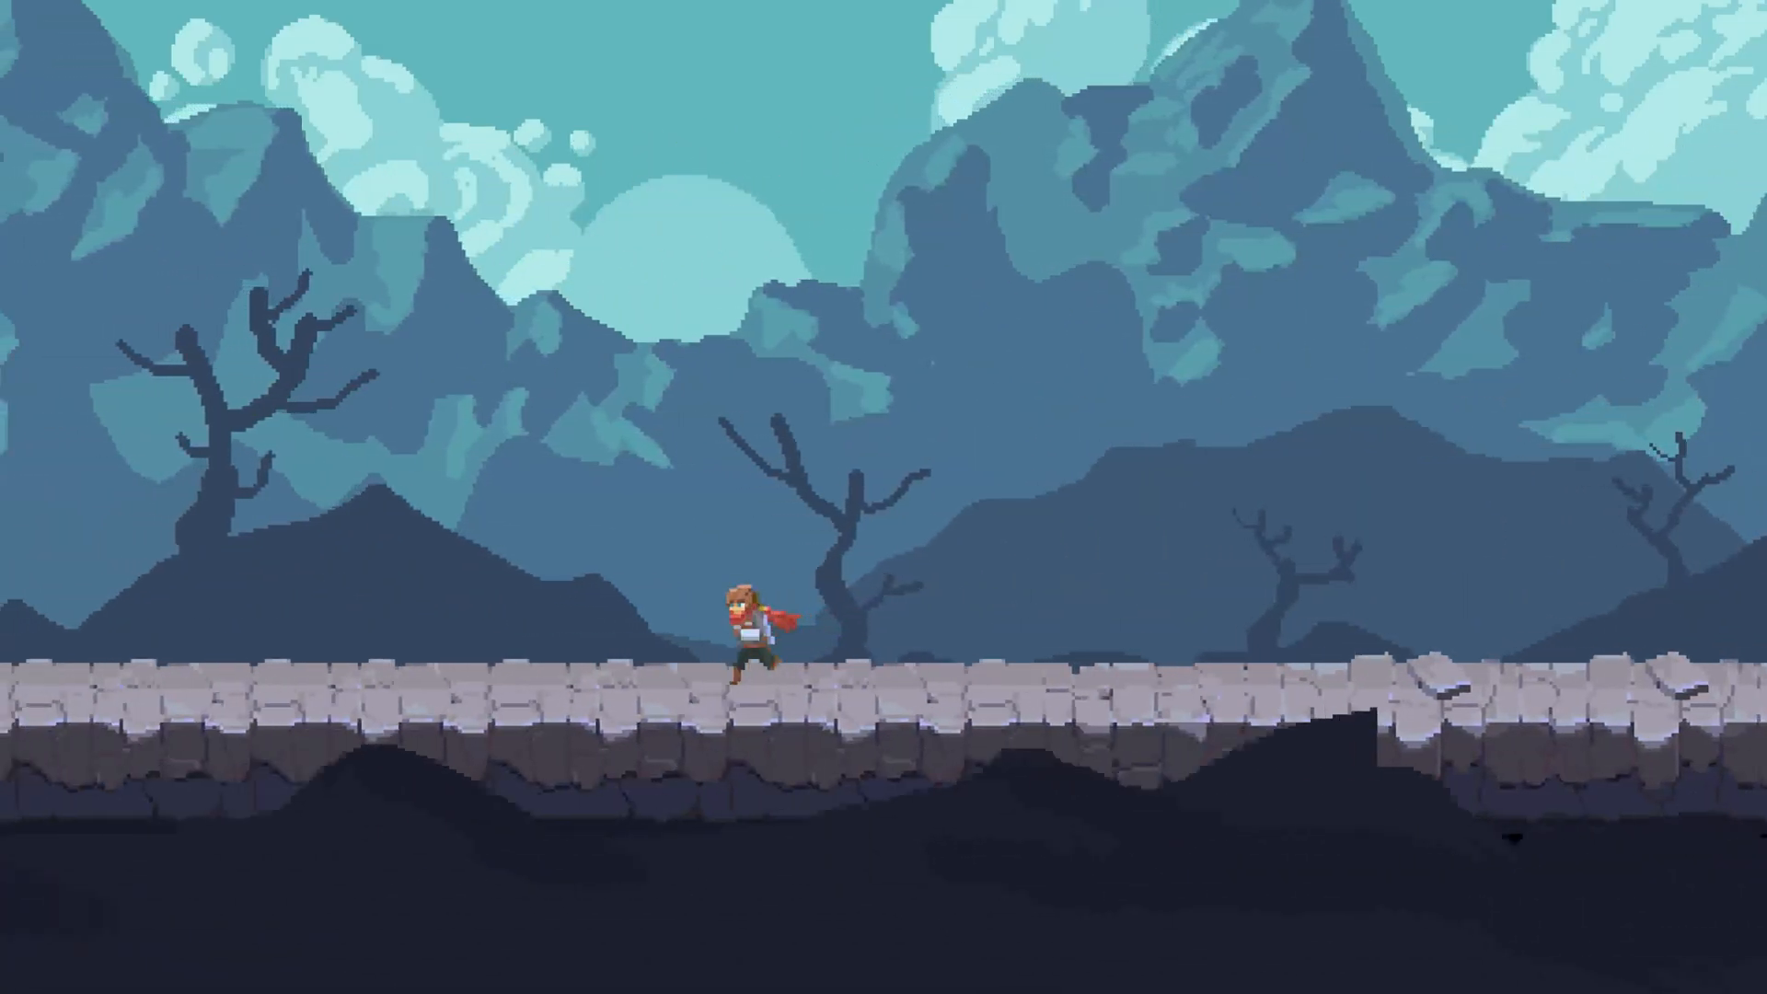
Run the scene to watch dark foreground silhouettes scroll in front of the path.
left_click(1590, 16)
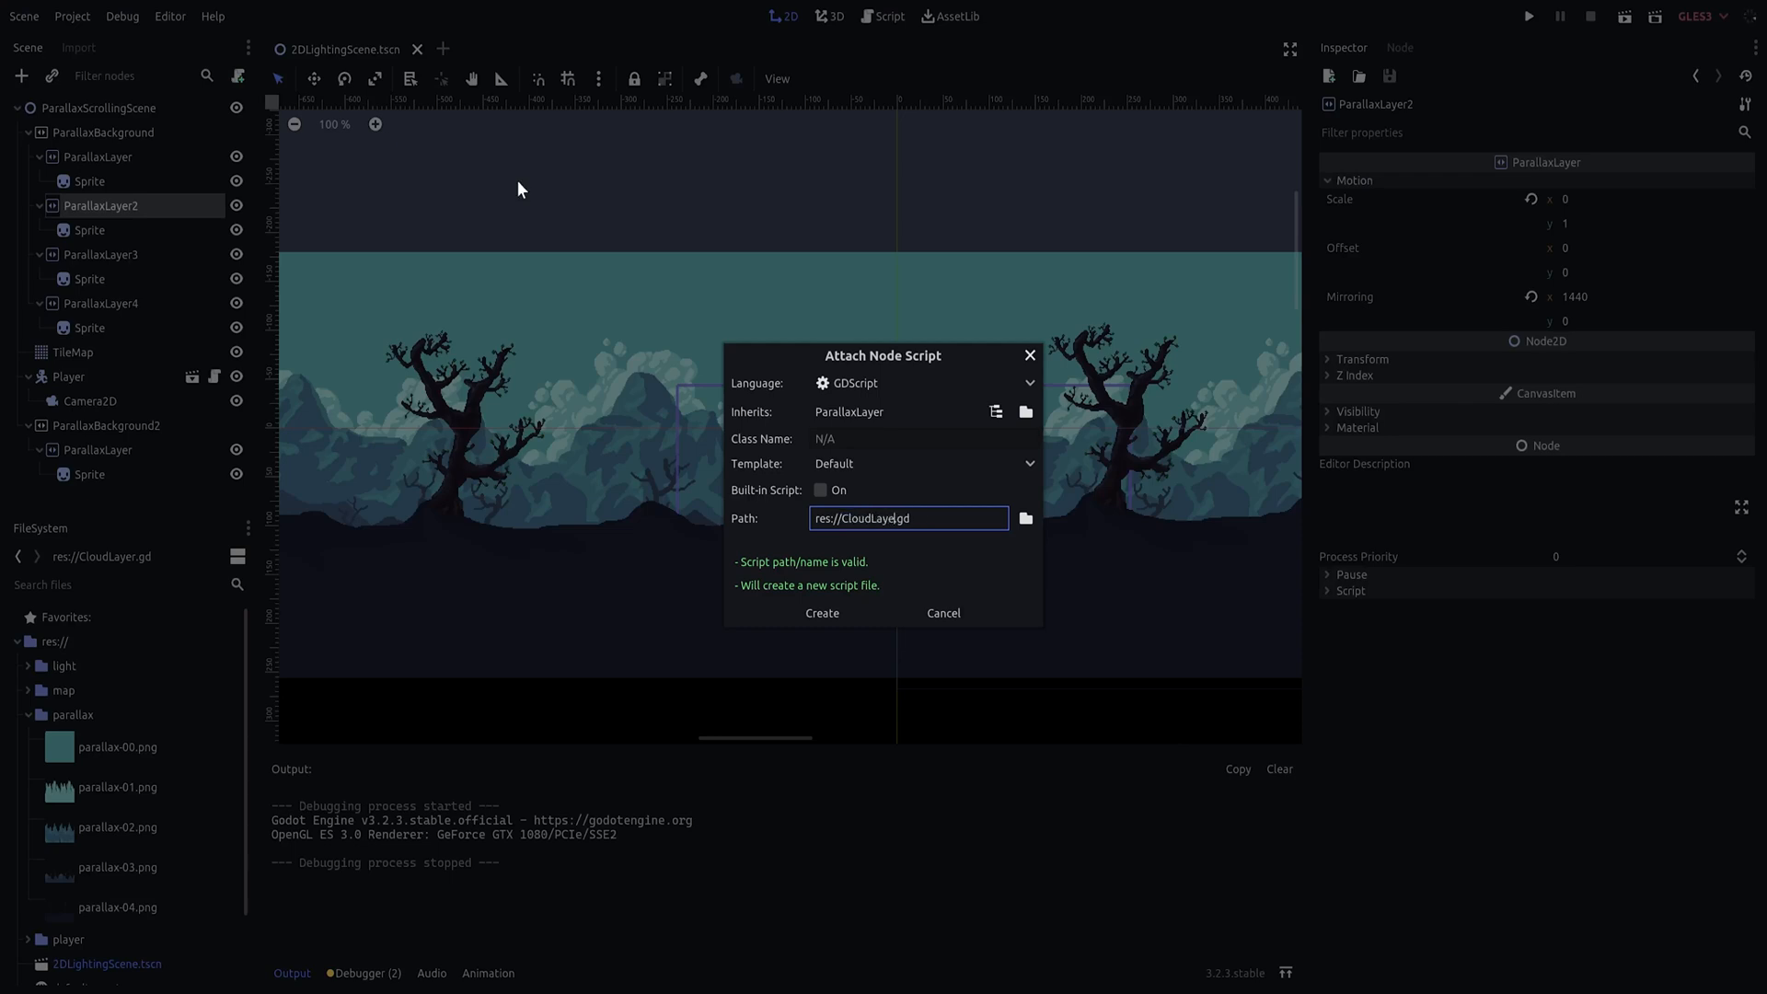
Attach CloudLayer.gd exporting CLOUD_SPEED and adding CLOUD_SPEED * delta to motion_offset.x.
left_click(822, 612)
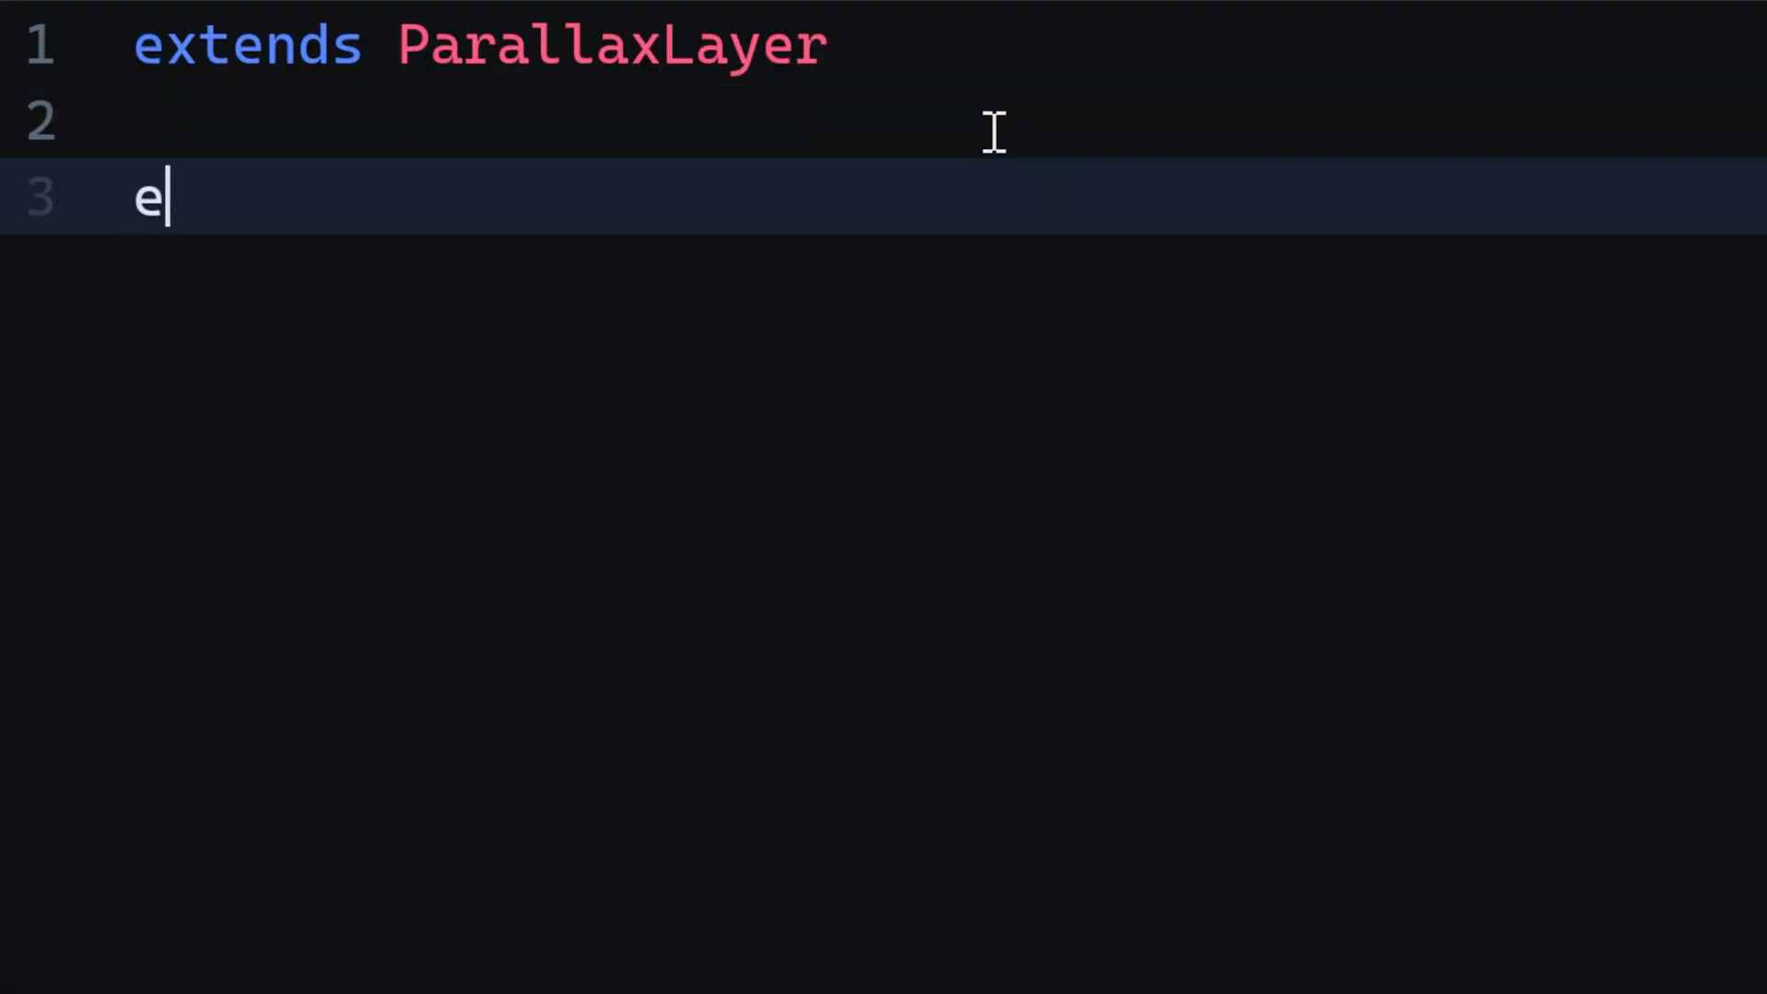
type("xport(float)")
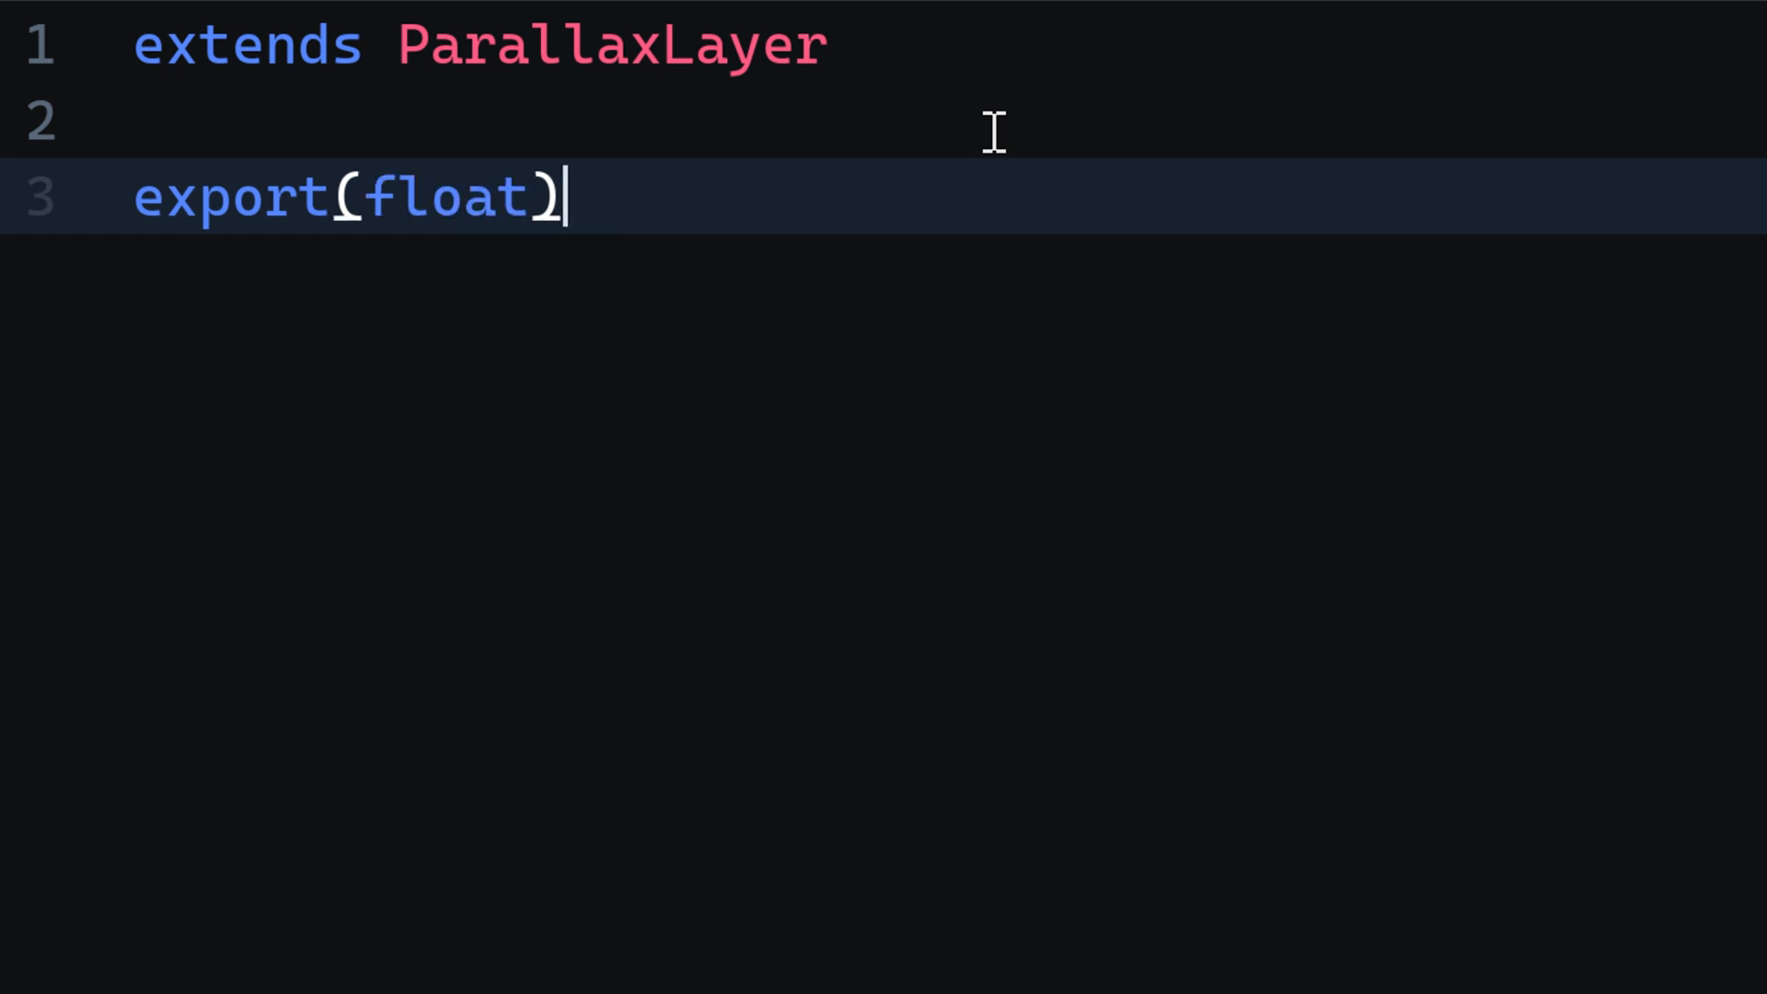
type("var CLOUD_SPEED = -15")
type("self.")
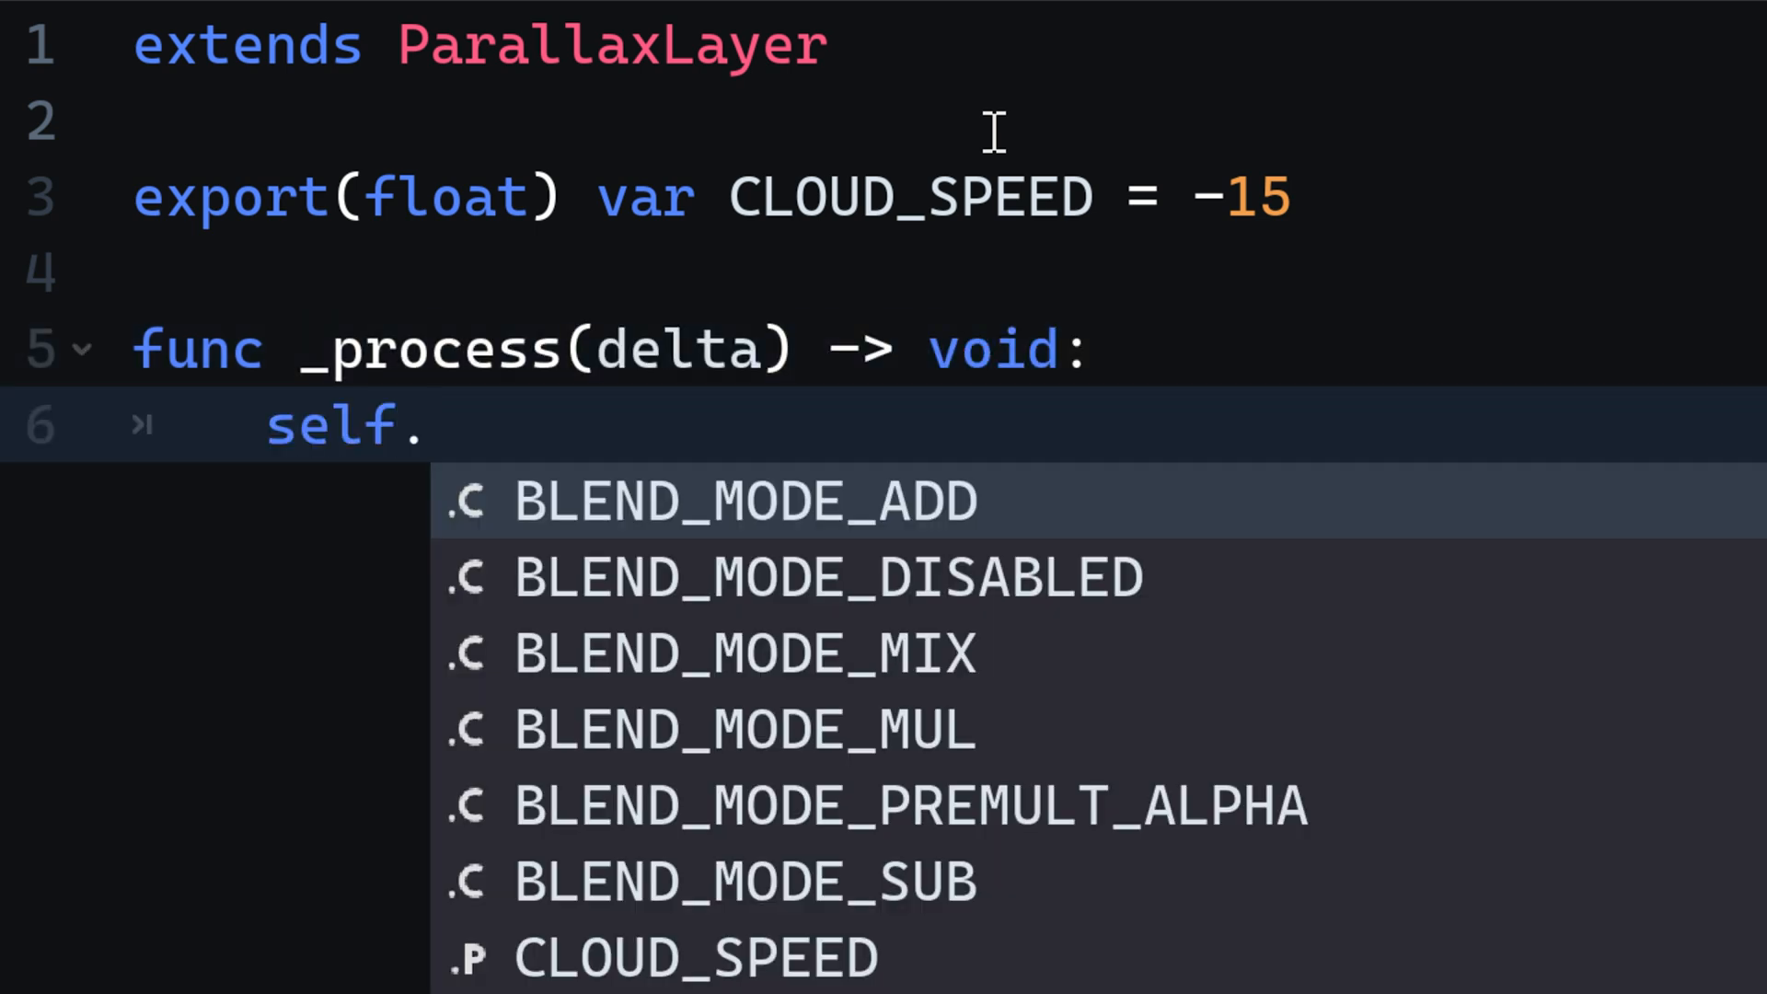
type("motion_offset.x +=")
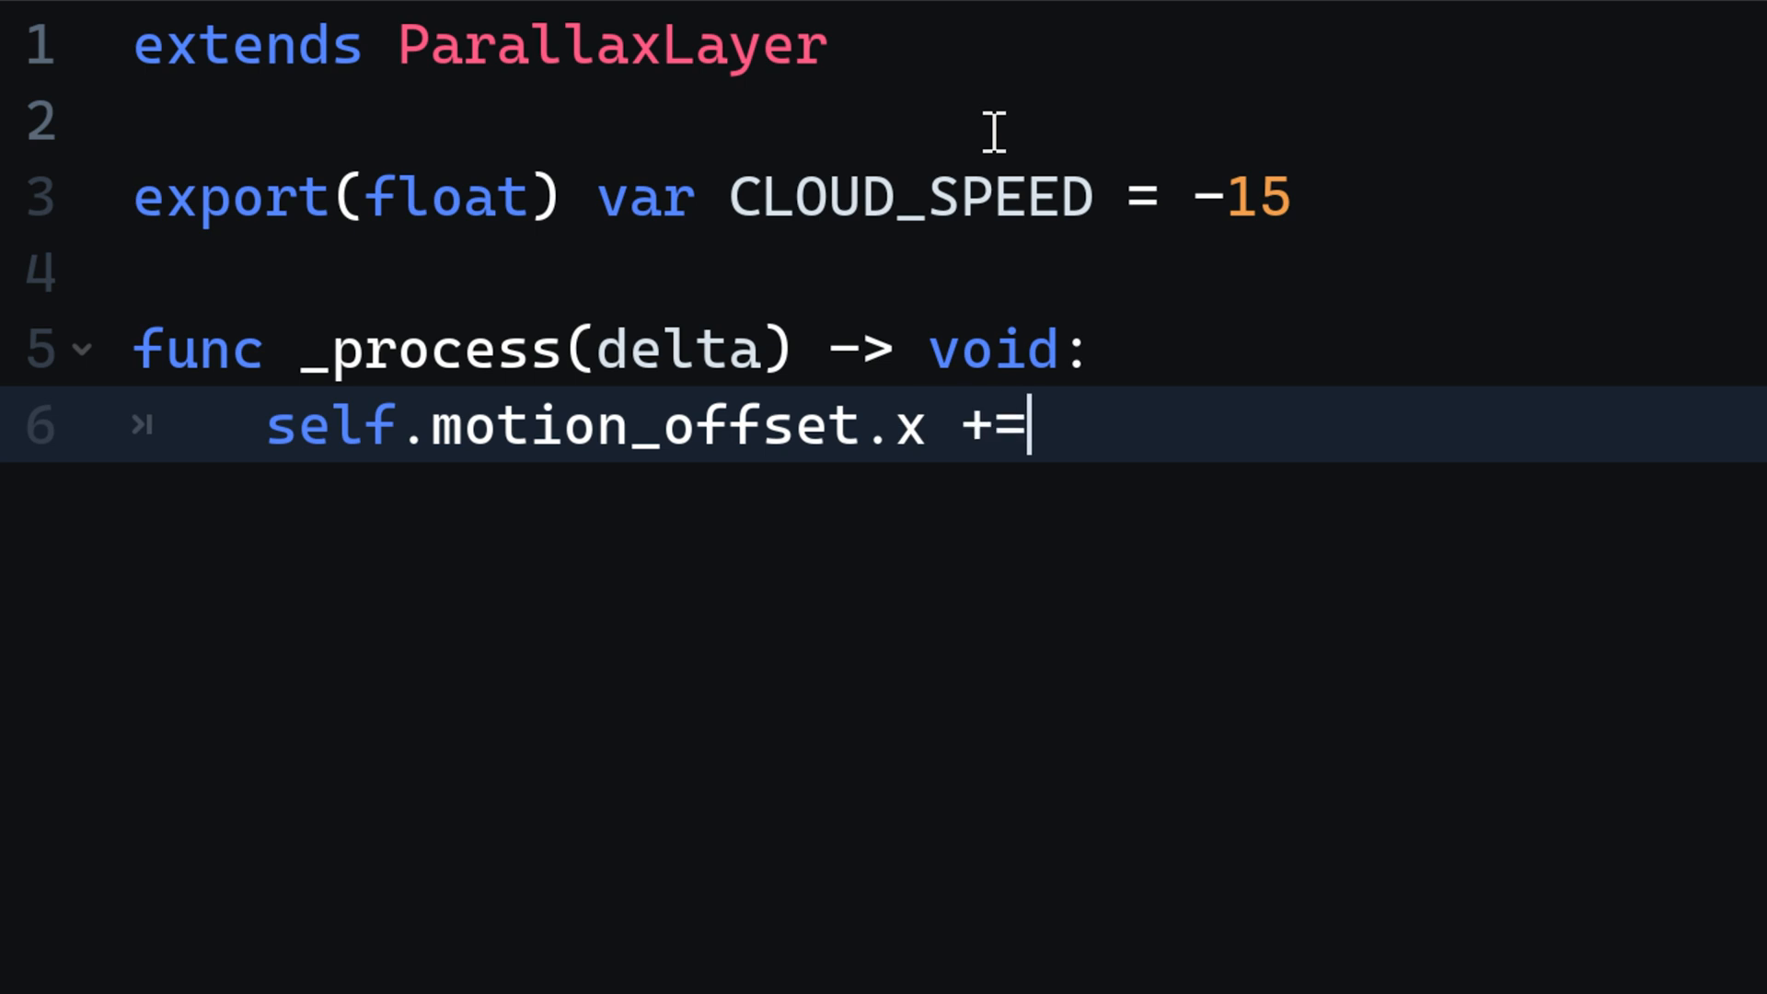
type("CLOUD_SPEED * delta")
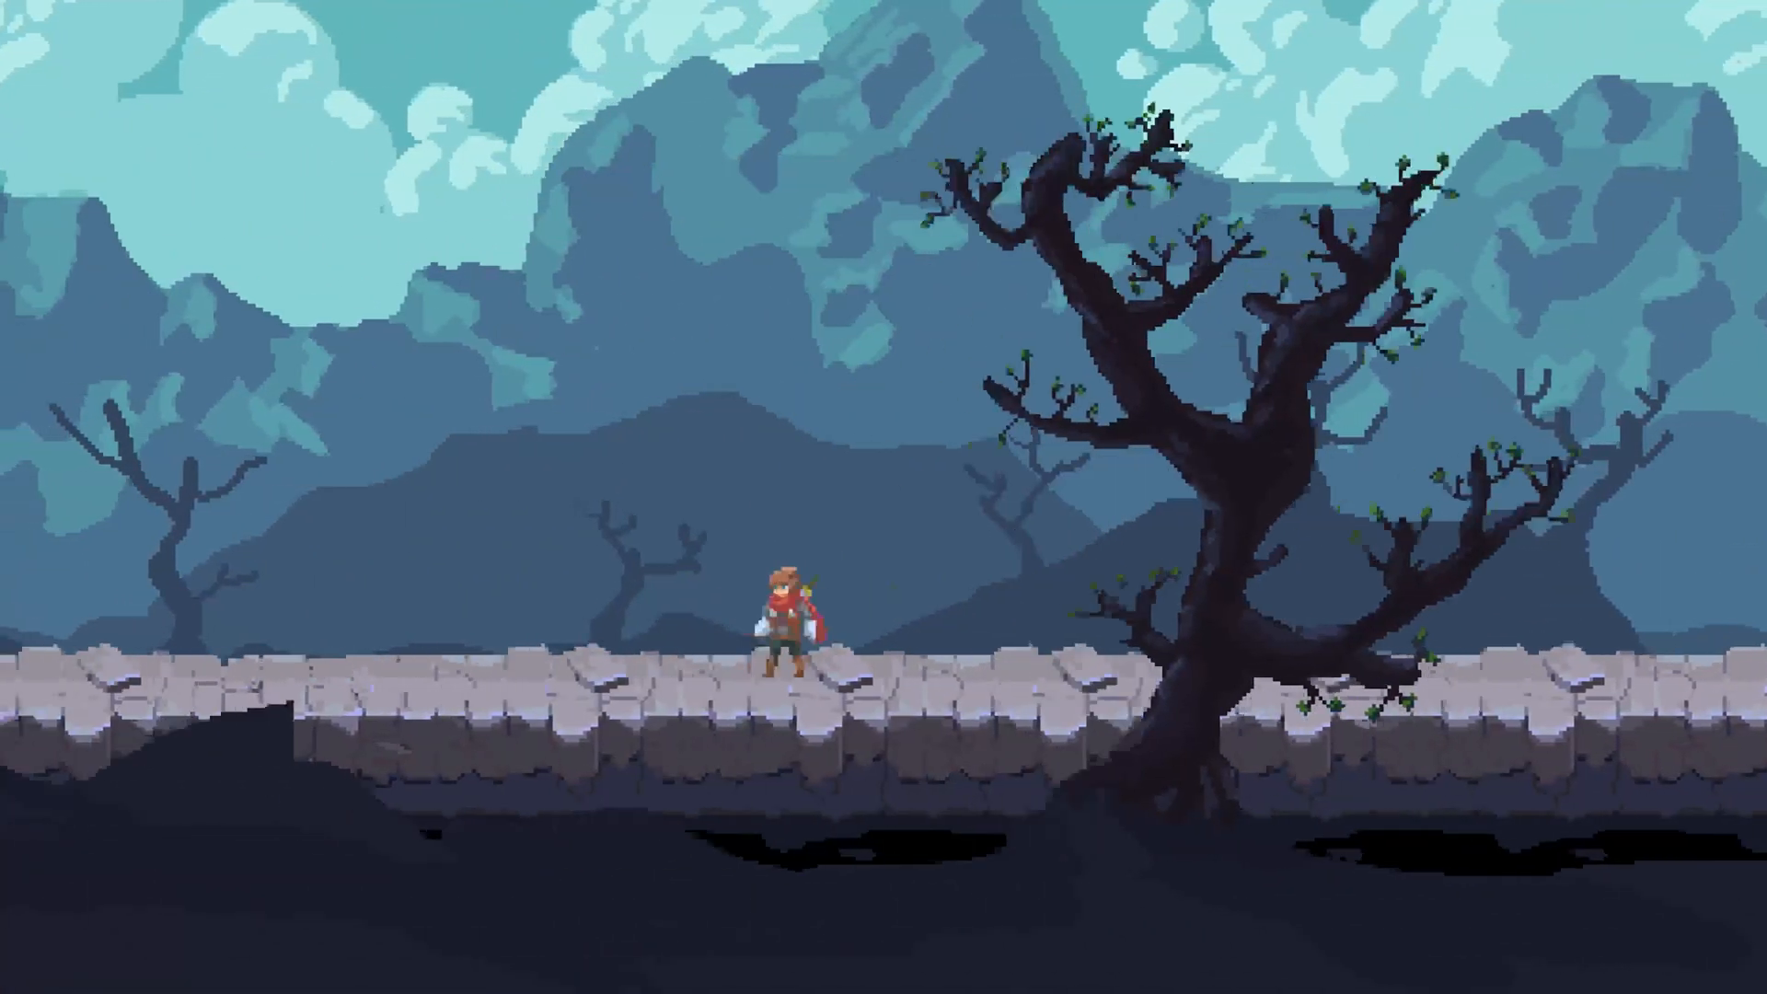
Walk the player right past the foreground tree to watch the clouds drift.
key("Right")
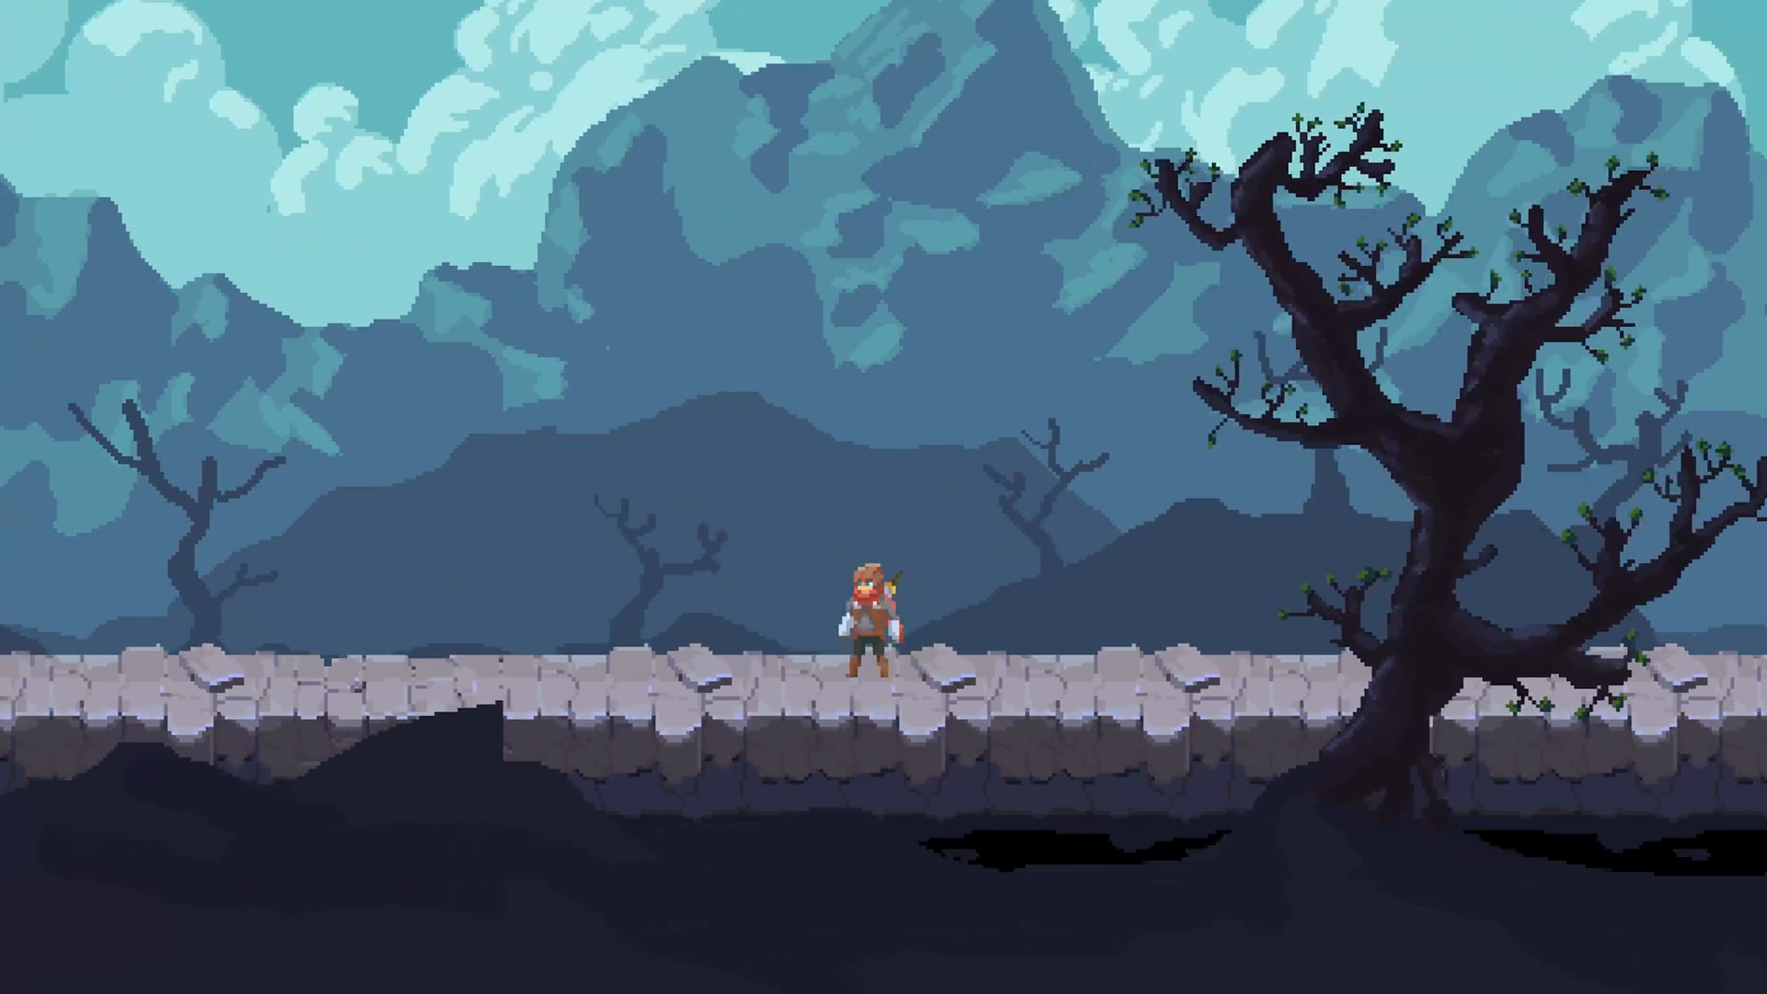